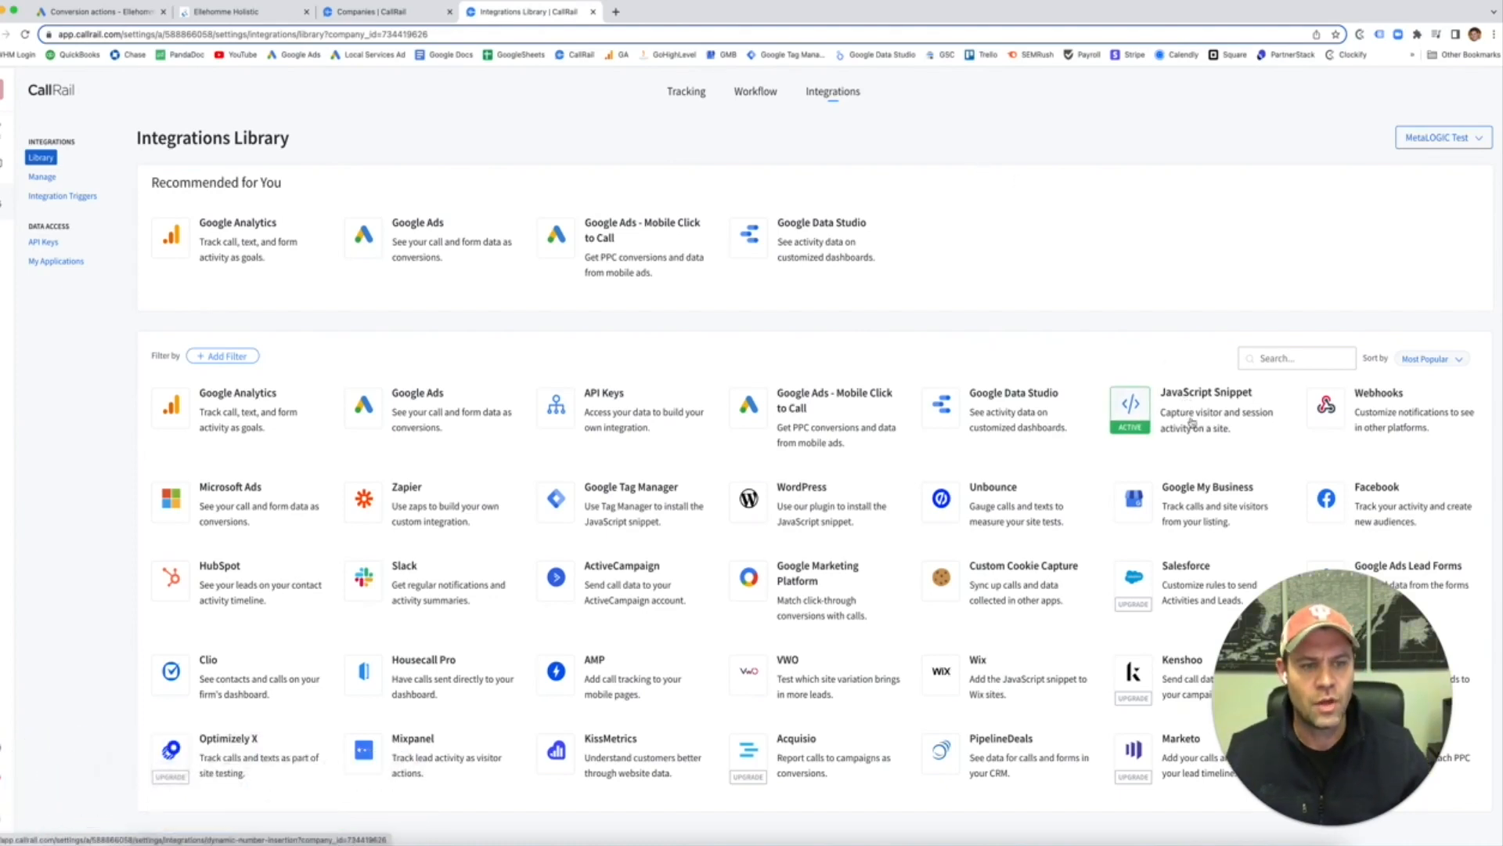
{"action": "left_click", "coordinate": [1205, 408]}
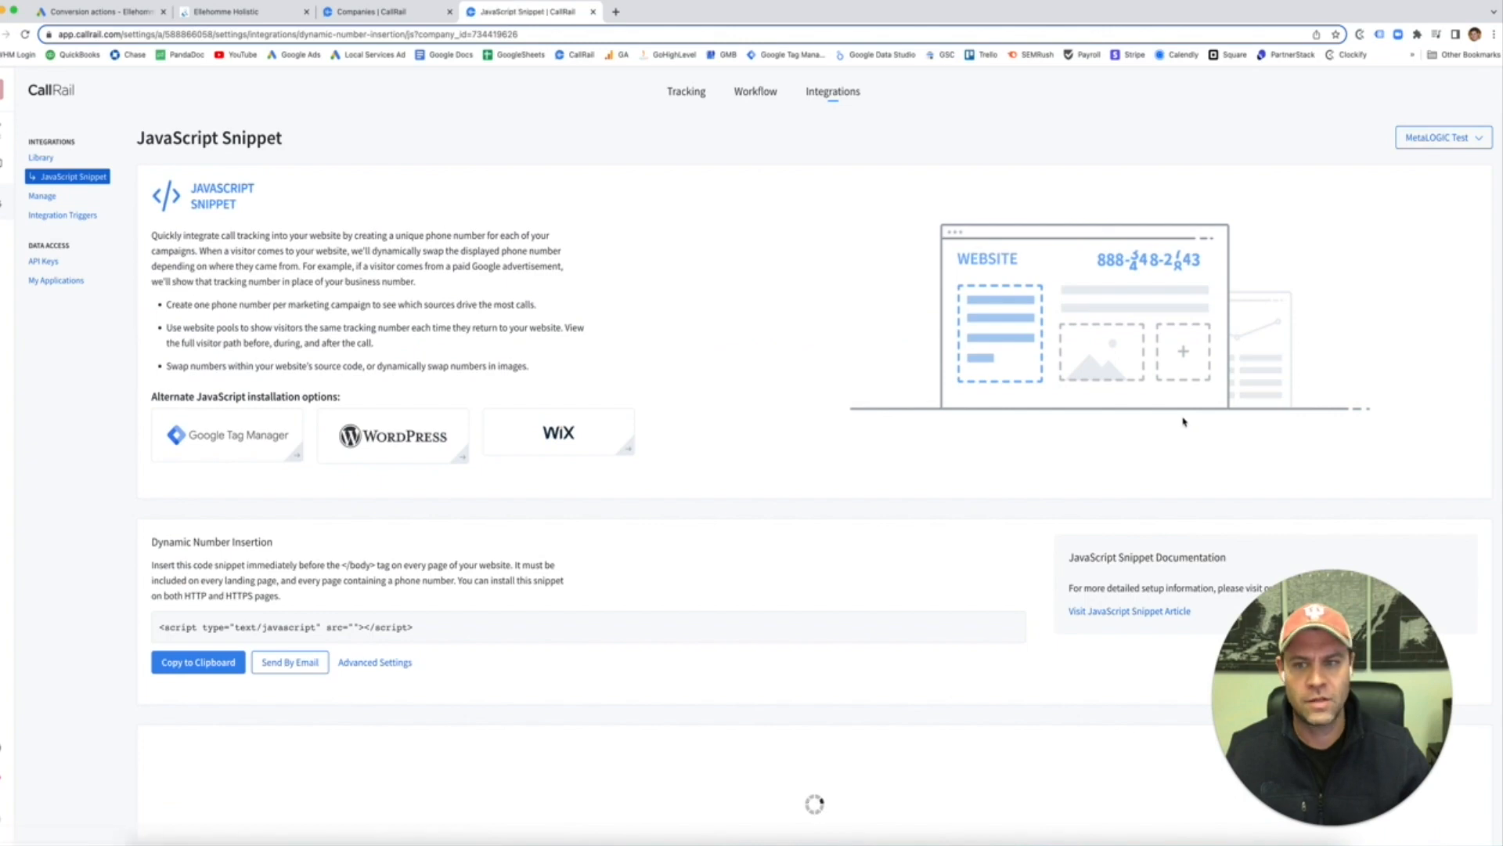
{"action": "left_click", "coordinate": [391, 435]}
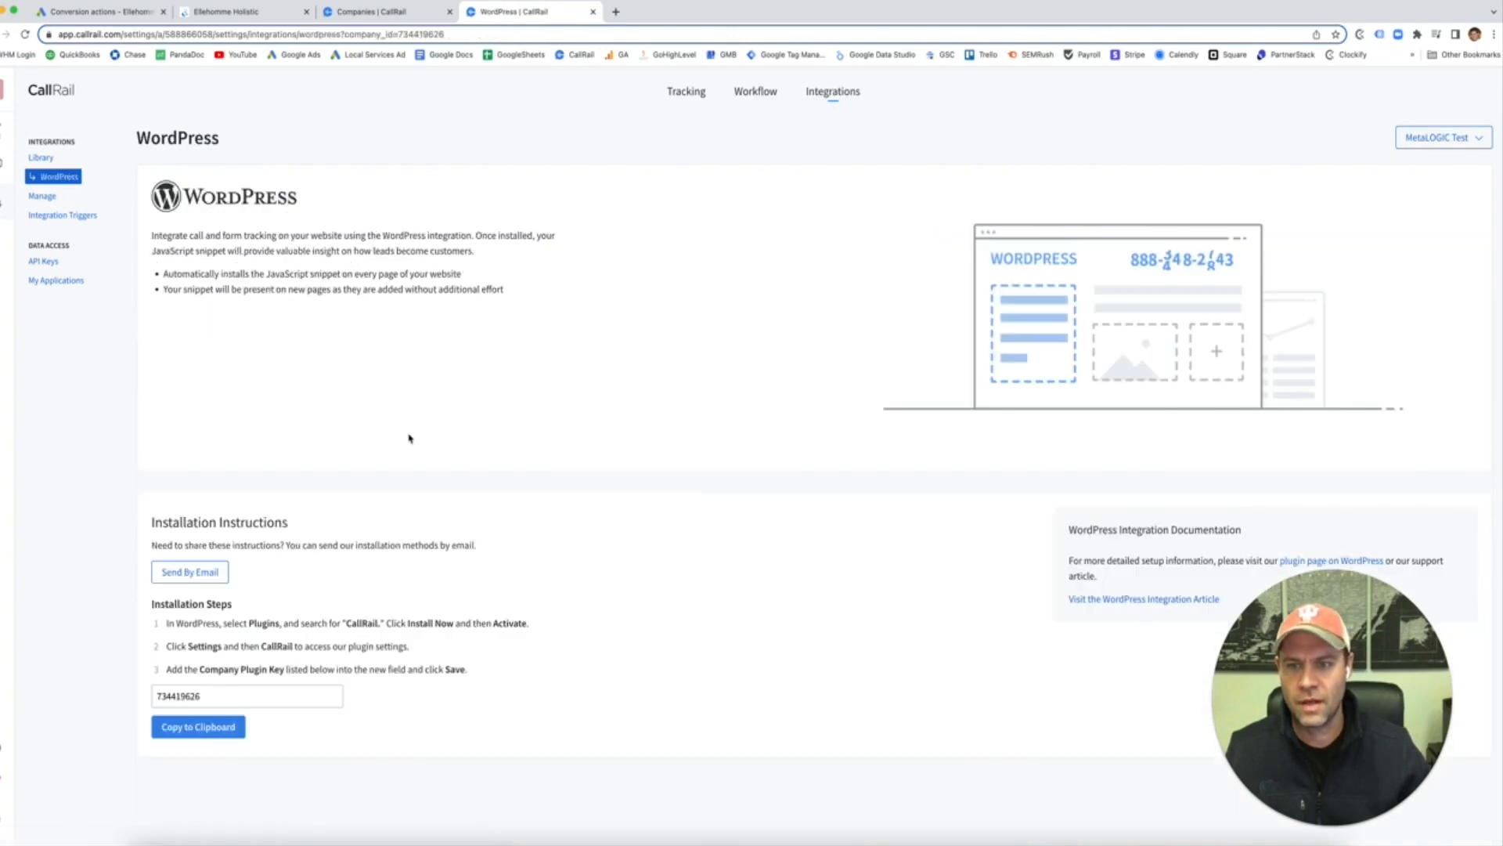
{"action": "mouse_move", "coordinate": [413, 459]}
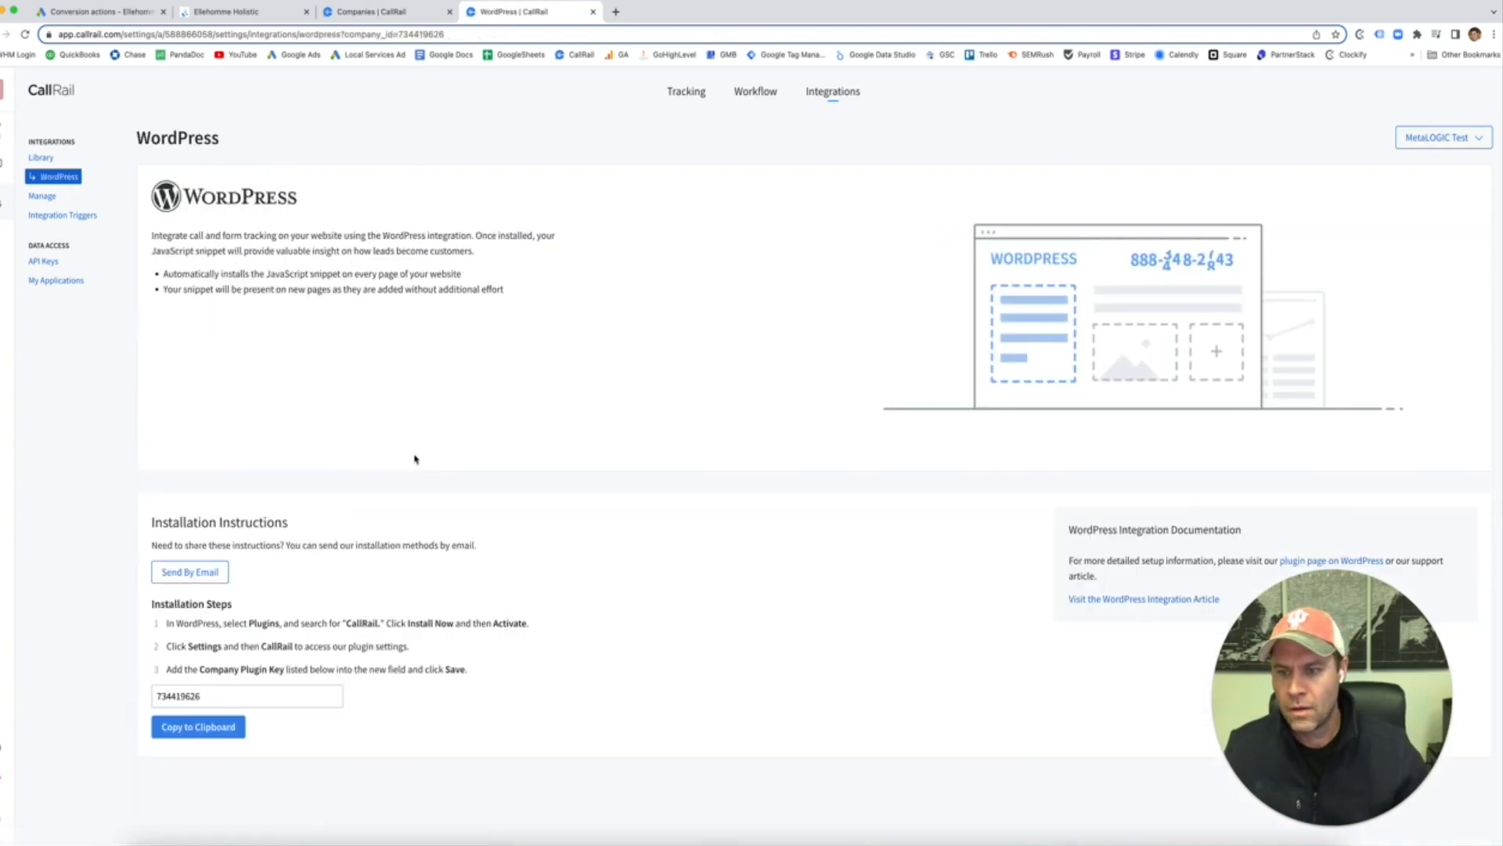
{"action": "mouse_move", "coordinate": [241, 681]}
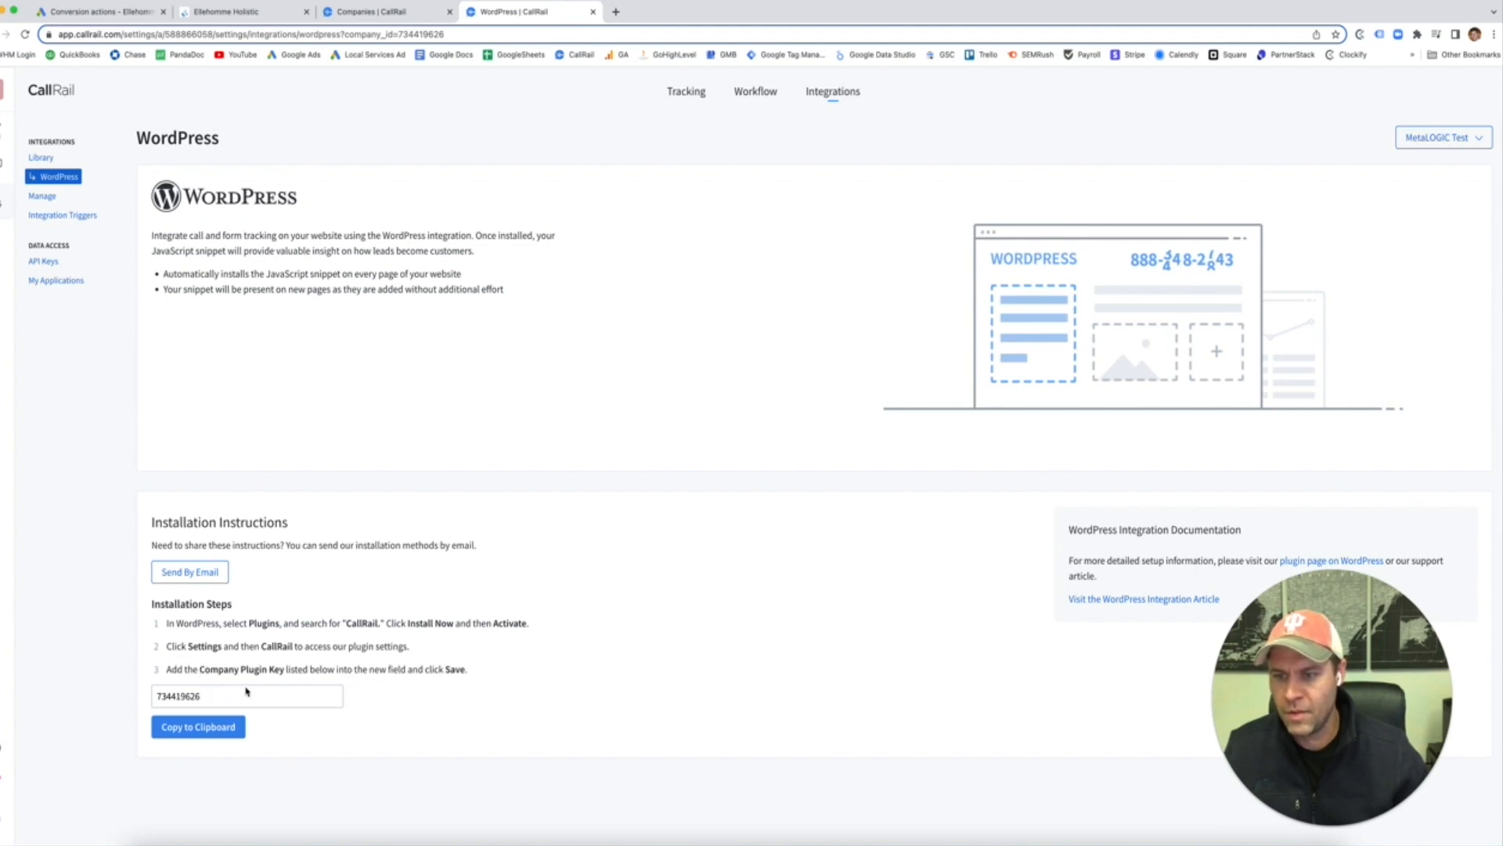
{"action": "left_click", "coordinate": [197, 725]}
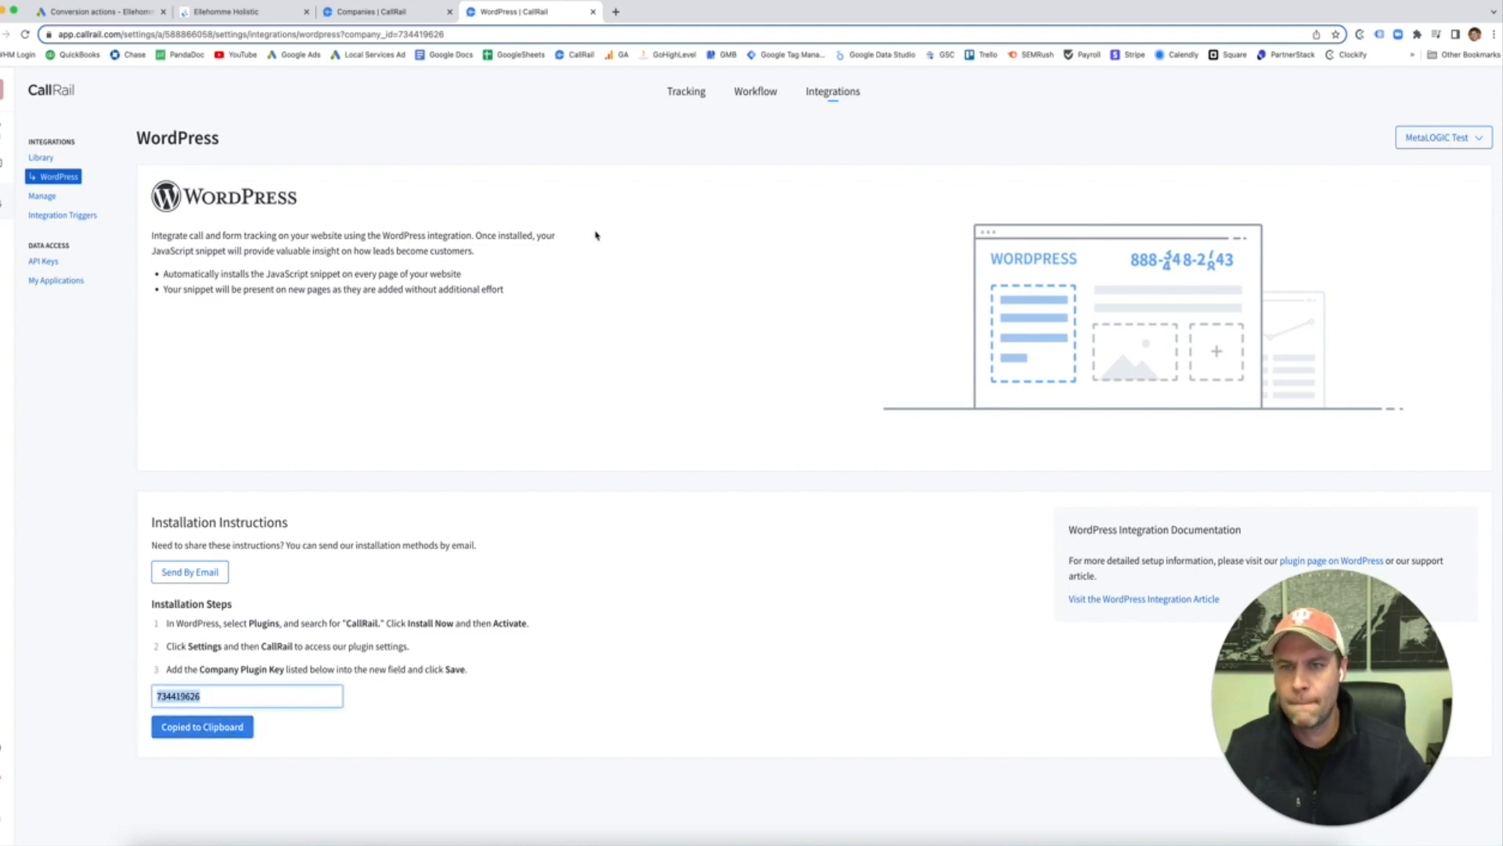
{"action": "left_click", "coordinate": [240, 11]}
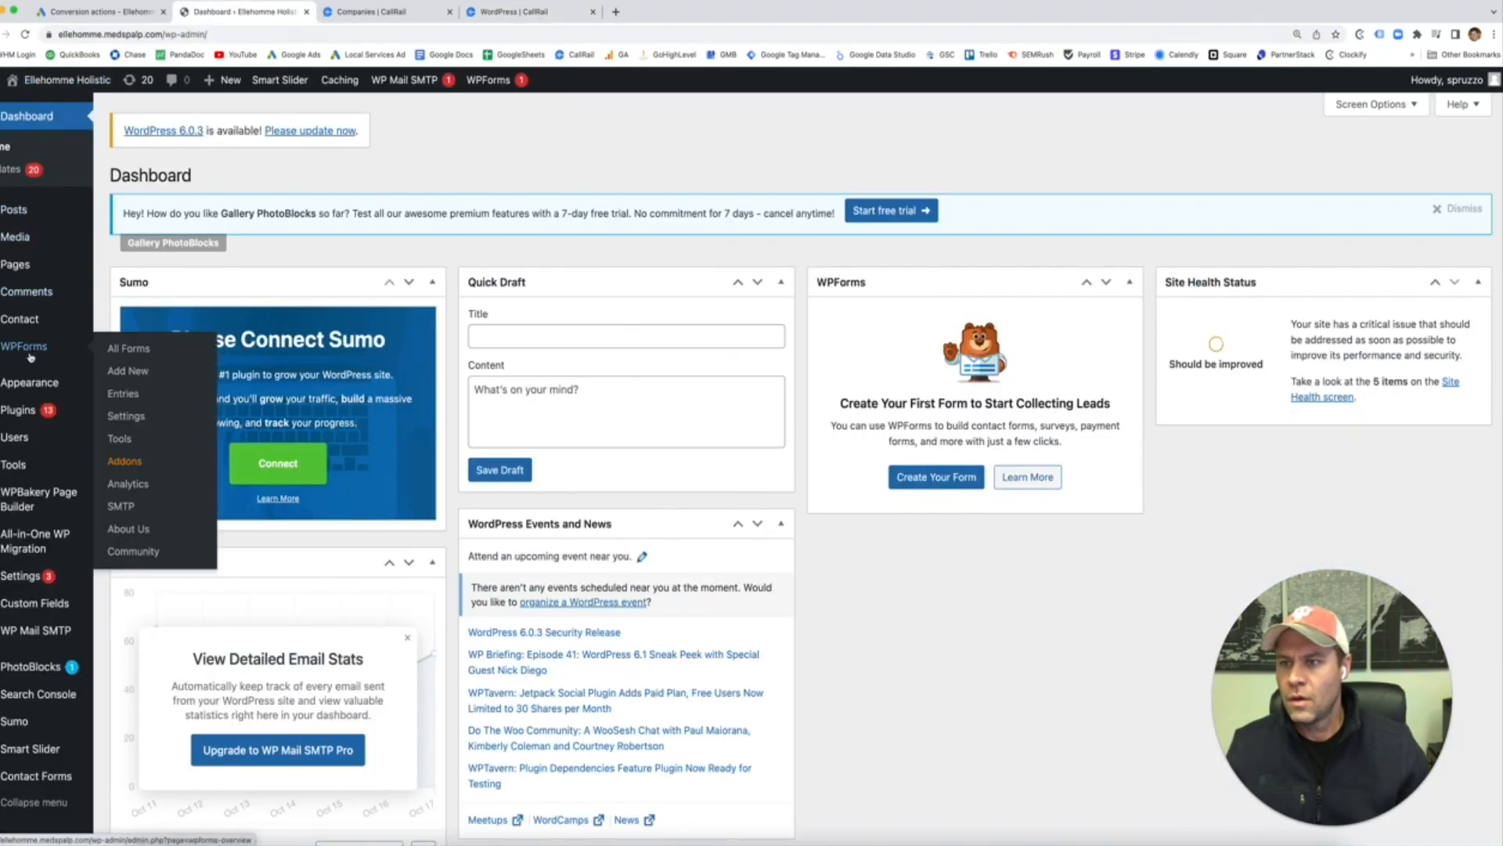
Step: Search 'callrail' in Add New plugins, install CallRail Phone Call Tracking and activate it
{"action": "left_click", "coordinate": [17, 409]}
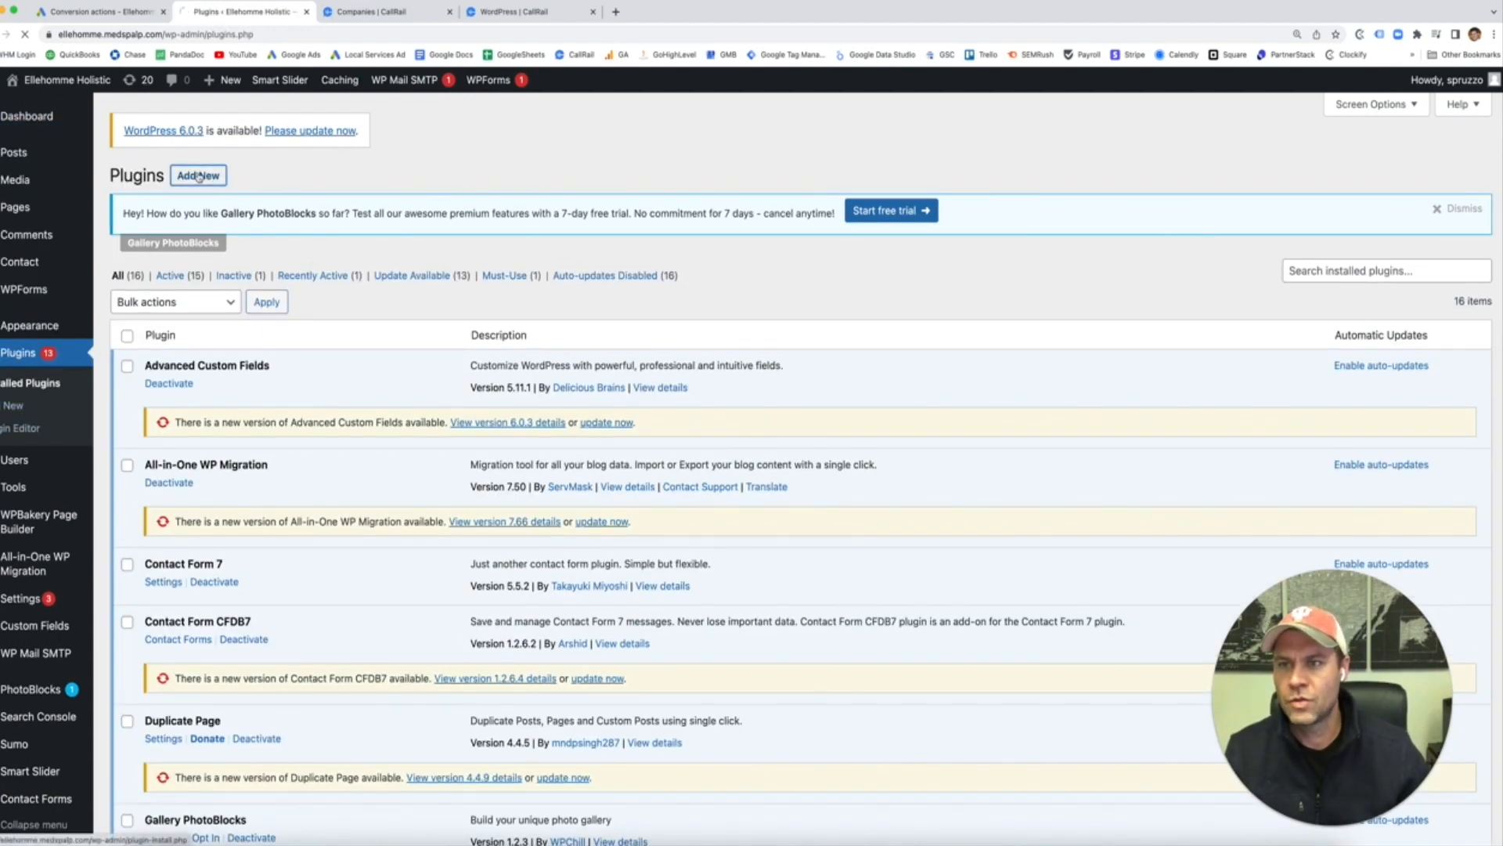
{"action": "left_click", "coordinate": [197, 175]}
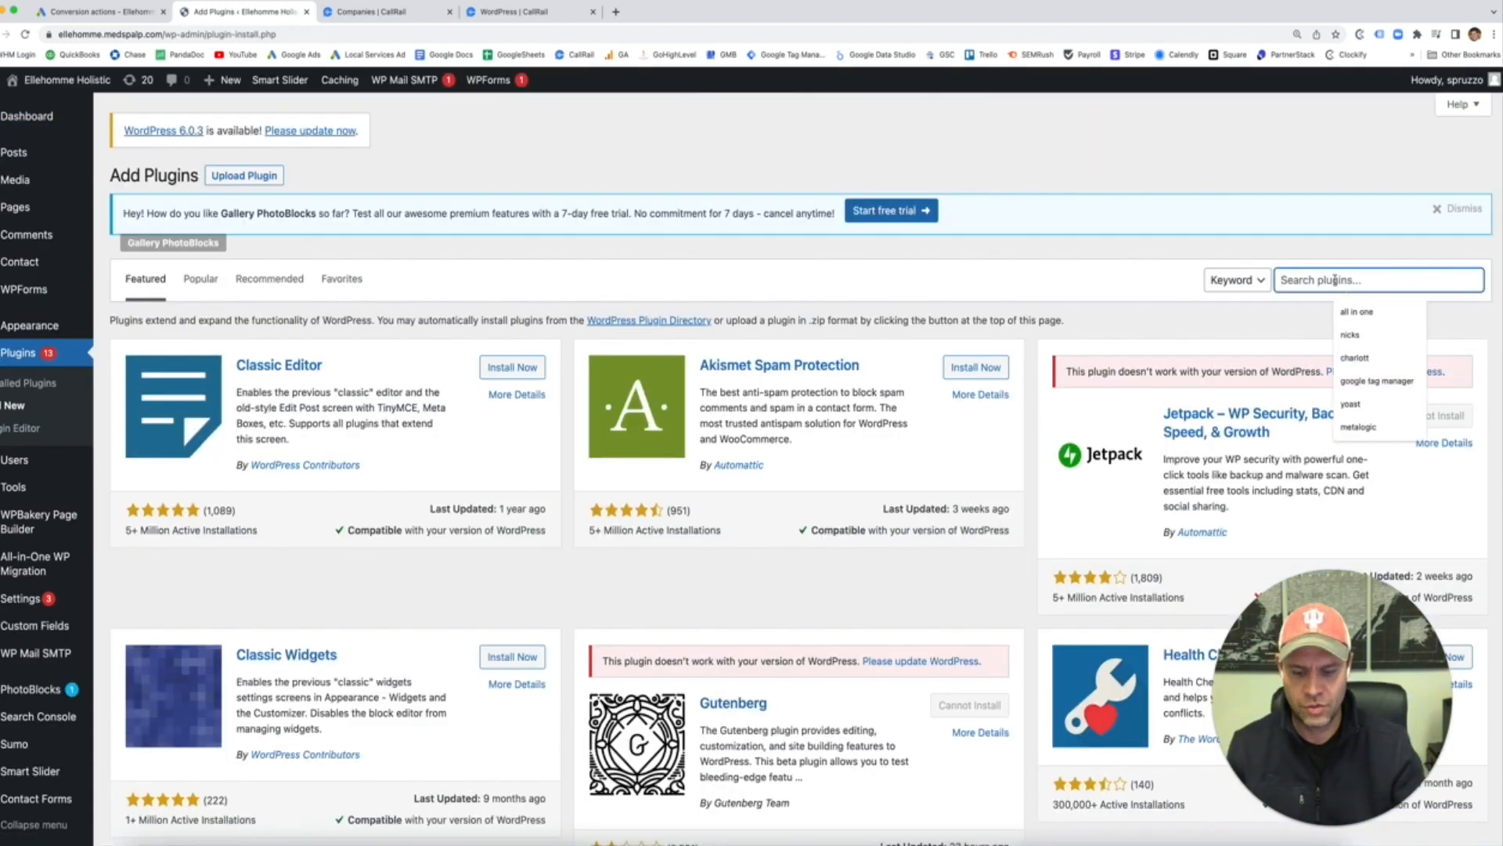
{"action": "type", "text": "cal"}
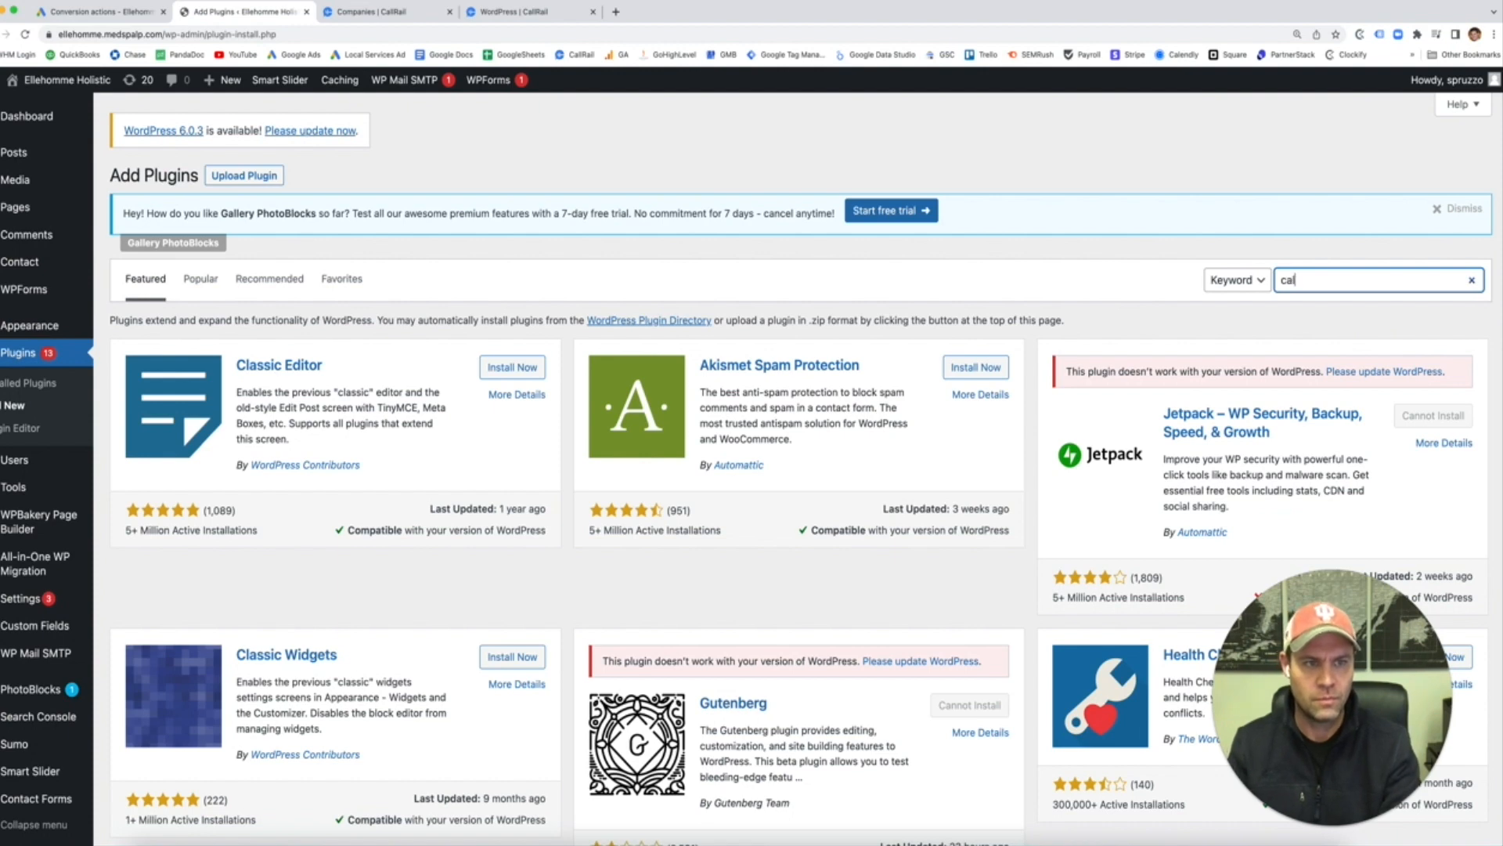
{"action": "type", "text": "callrail"}
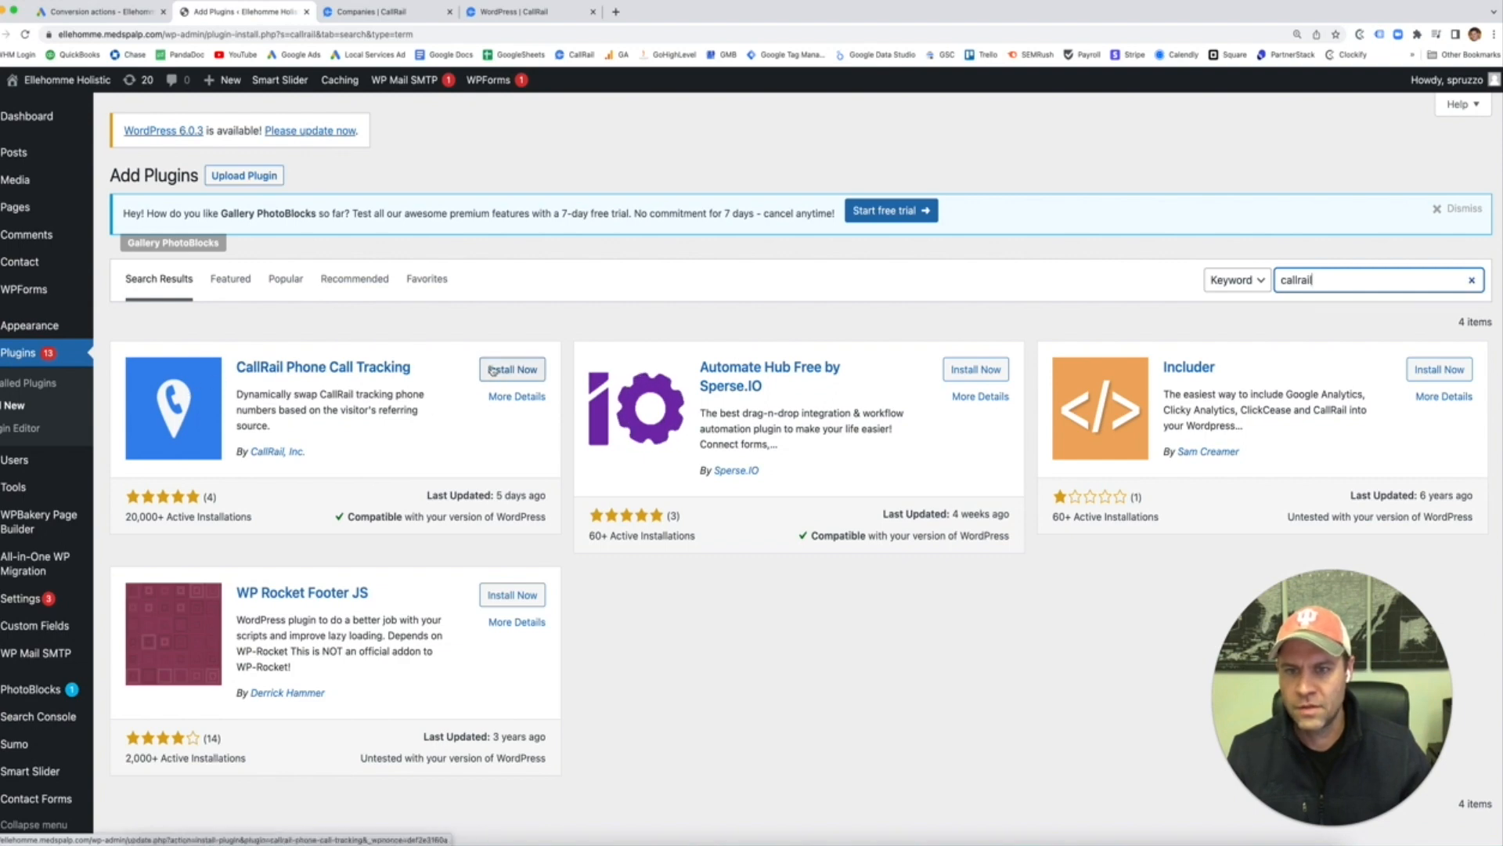
{"action": "left_click", "coordinate": [512, 370]}
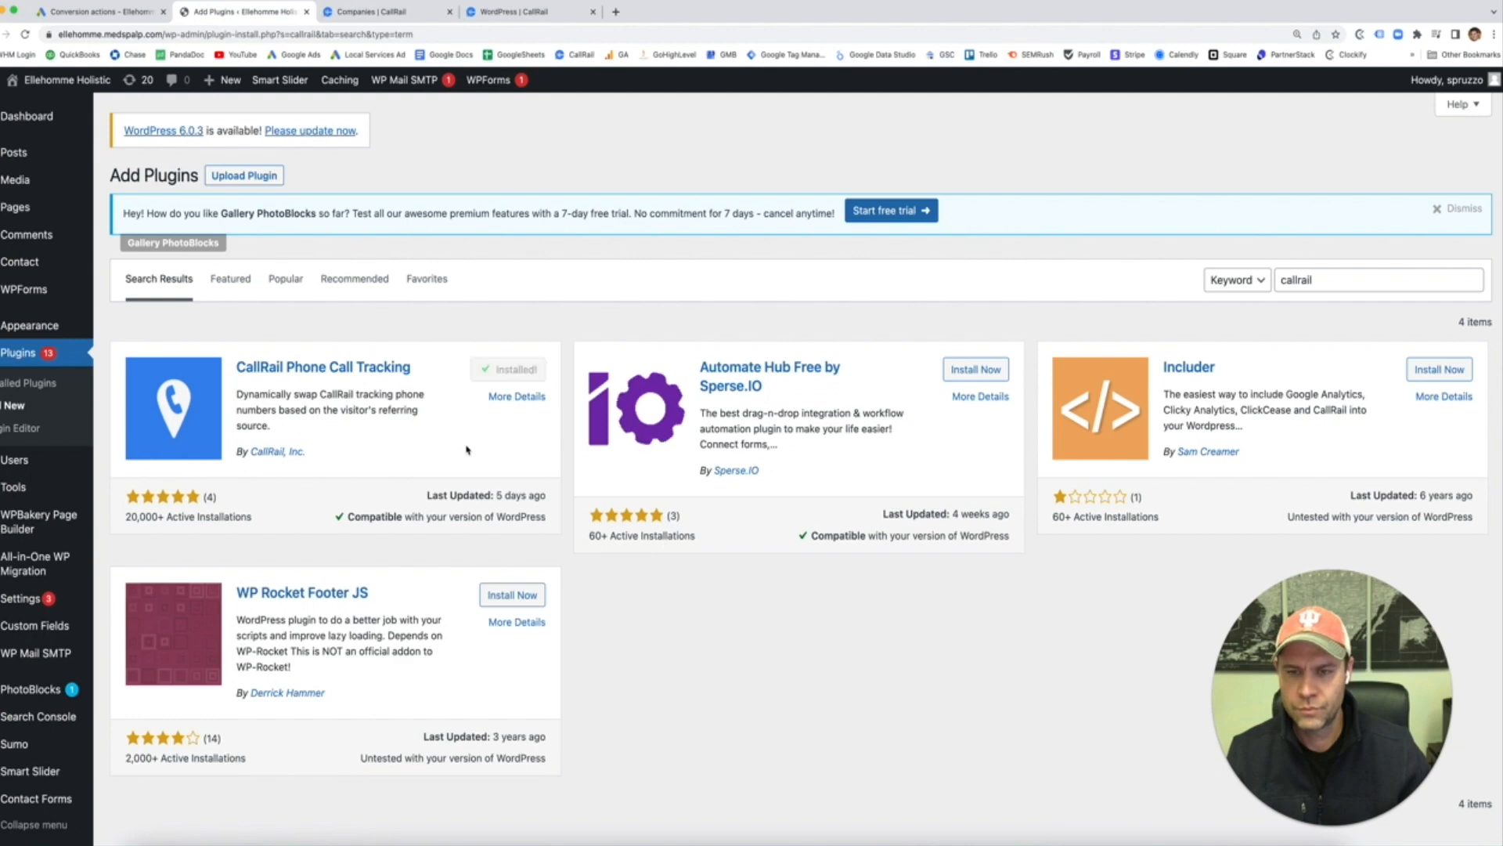
{"action": "mouse_move", "coordinate": [517, 370]}
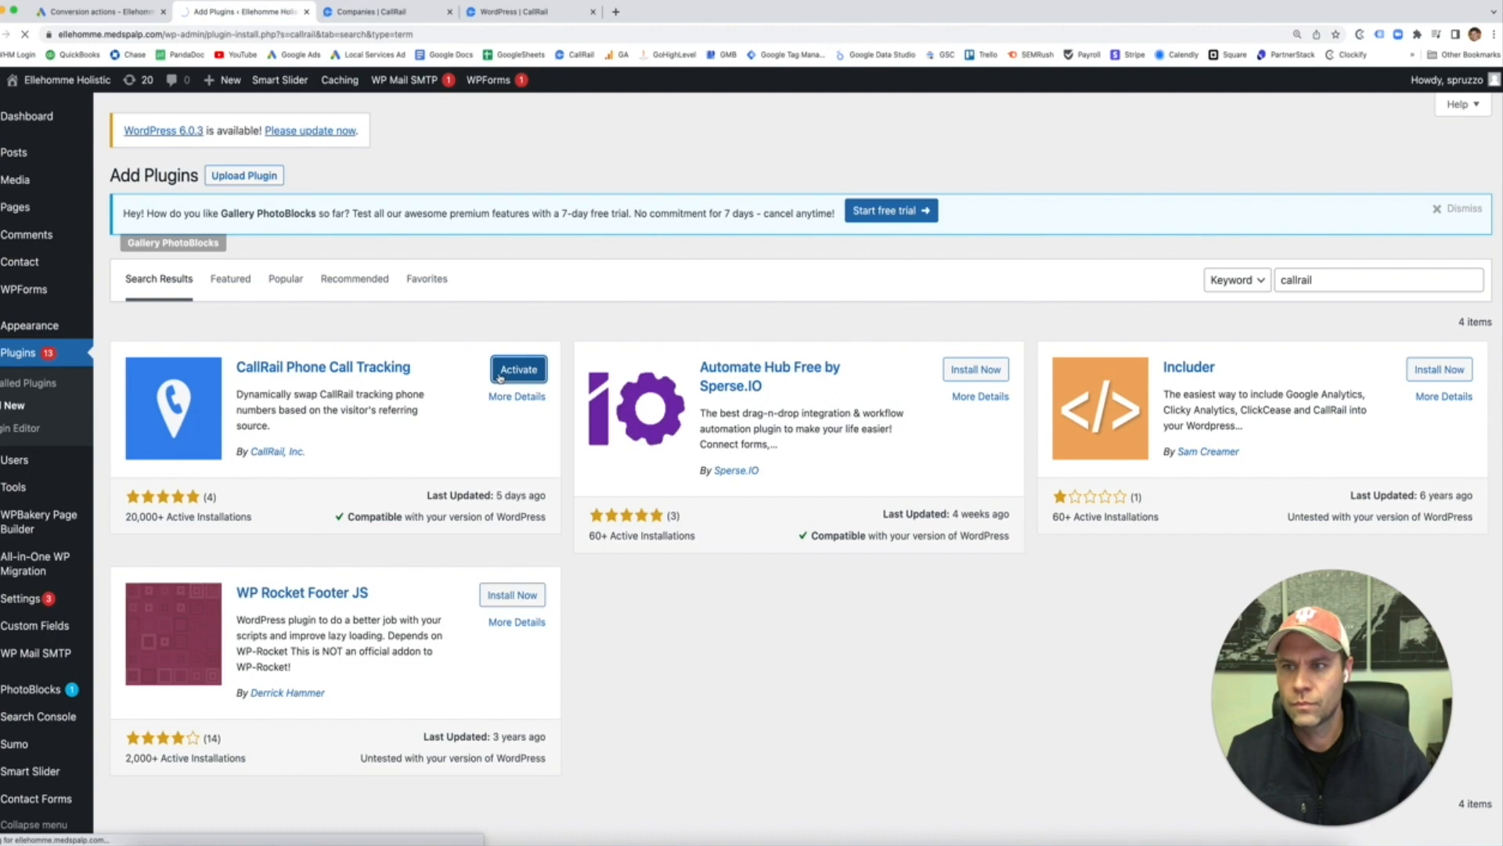
{"action": "left_click", "coordinate": [518, 370]}
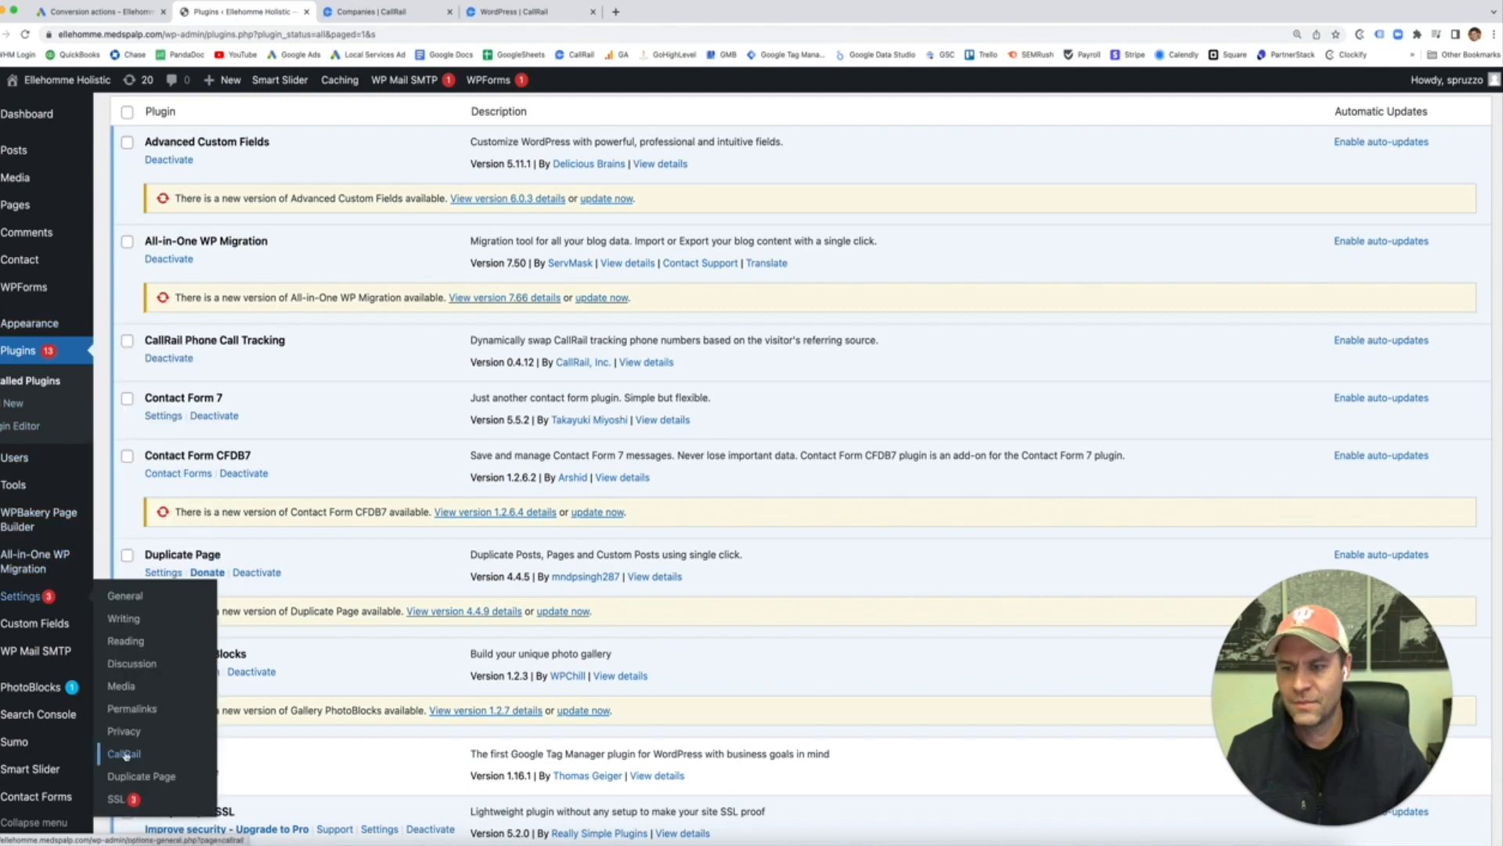
{"action": "left_click", "coordinate": [123, 753]}
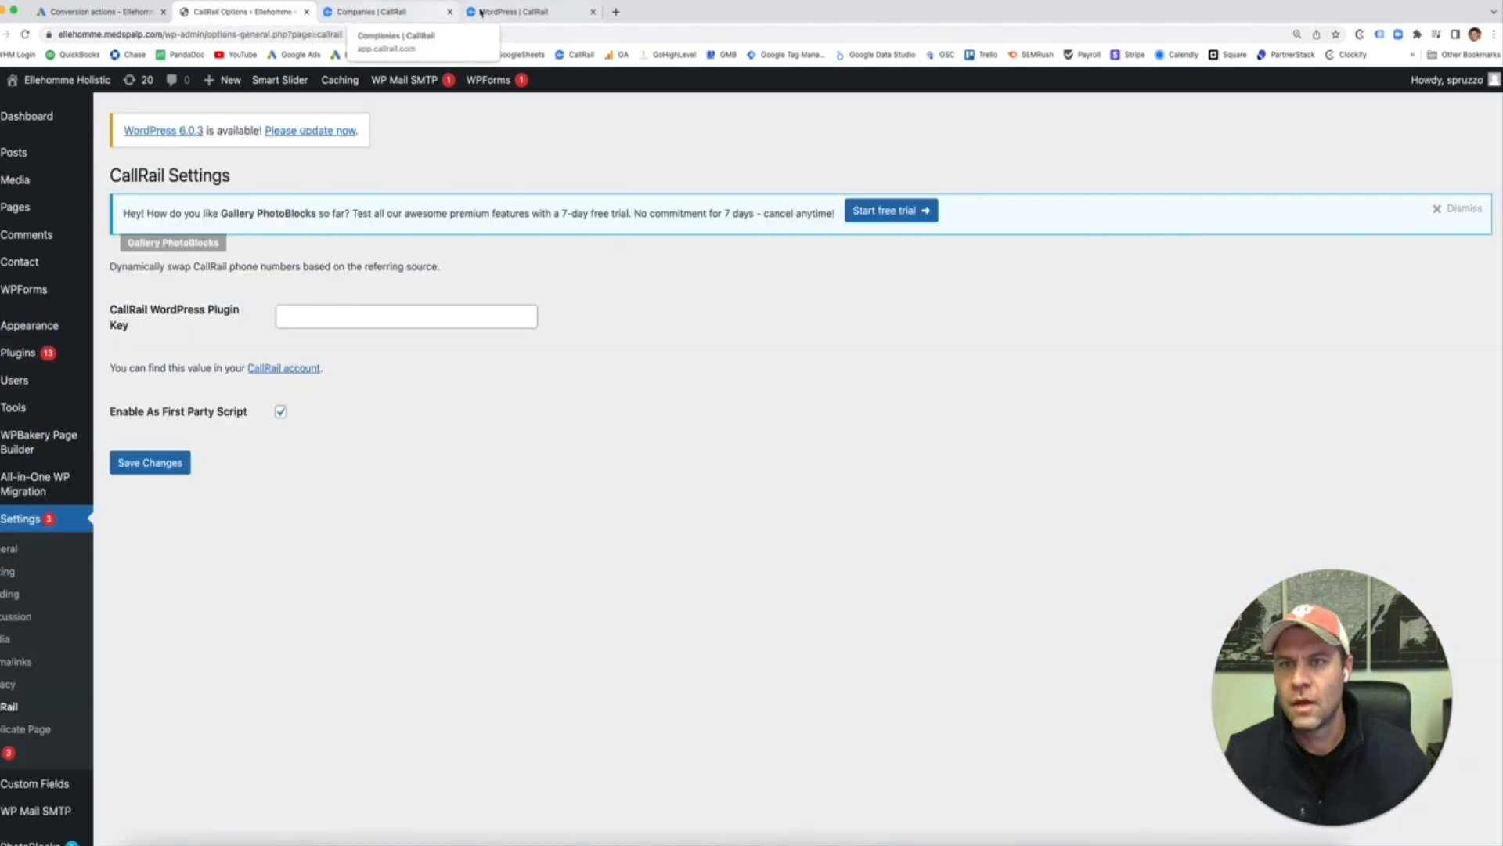
{"action": "left_click", "coordinate": [527, 11]}
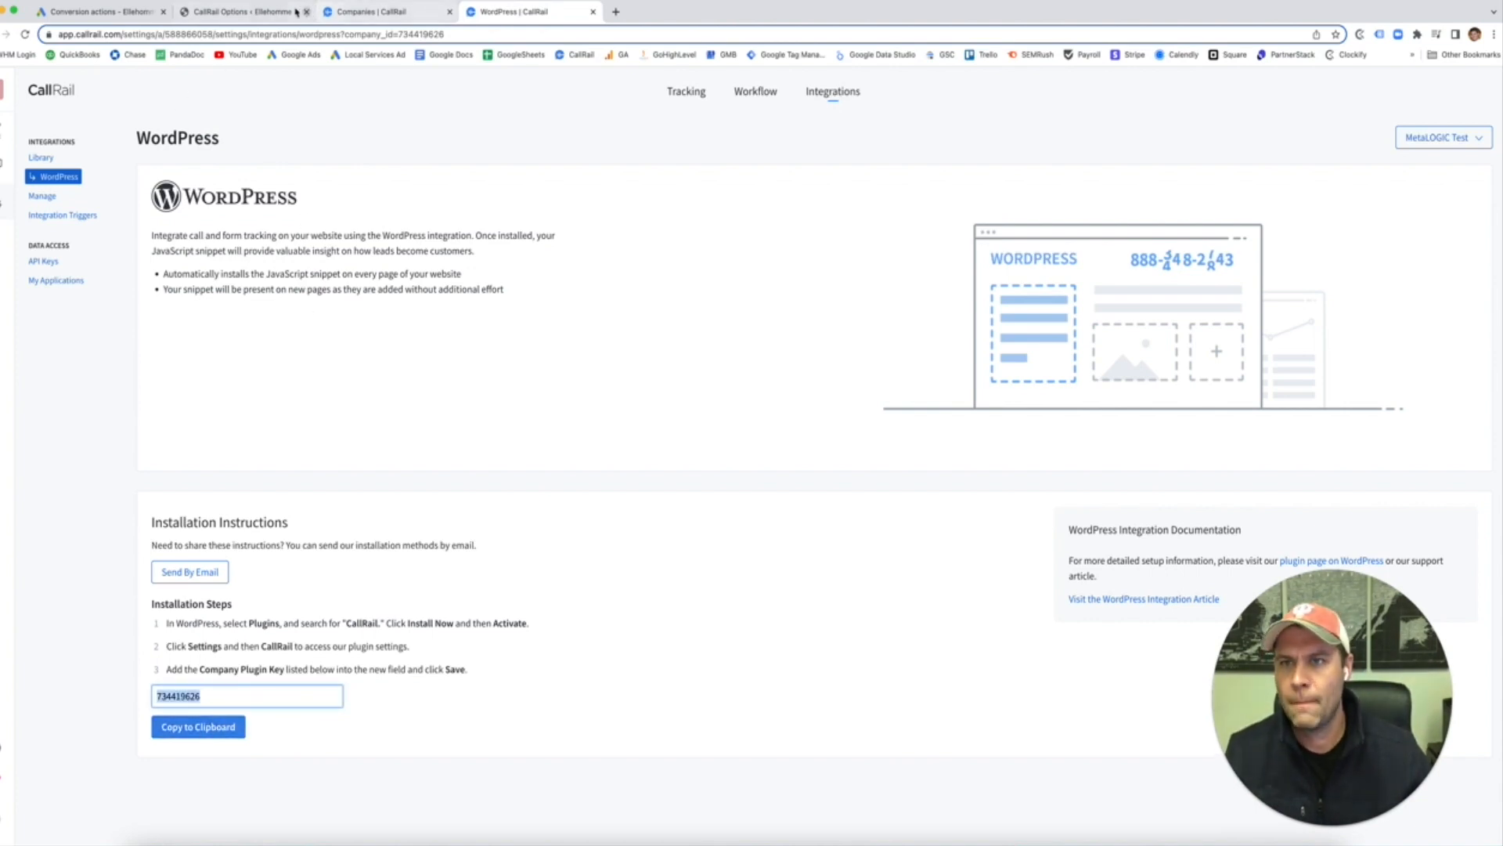
{"action": "left_click", "coordinate": [240, 11]}
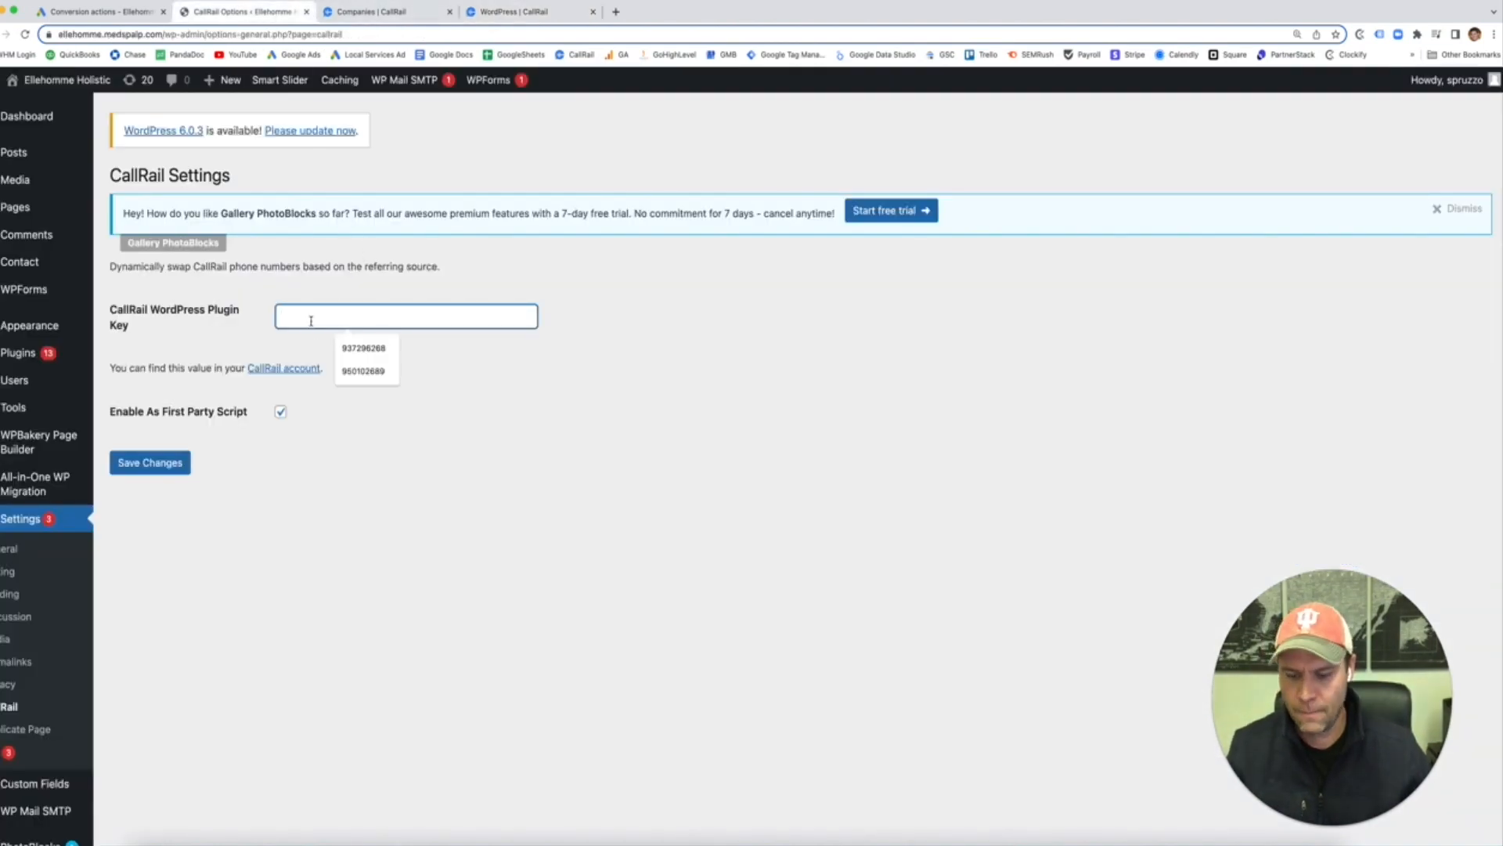
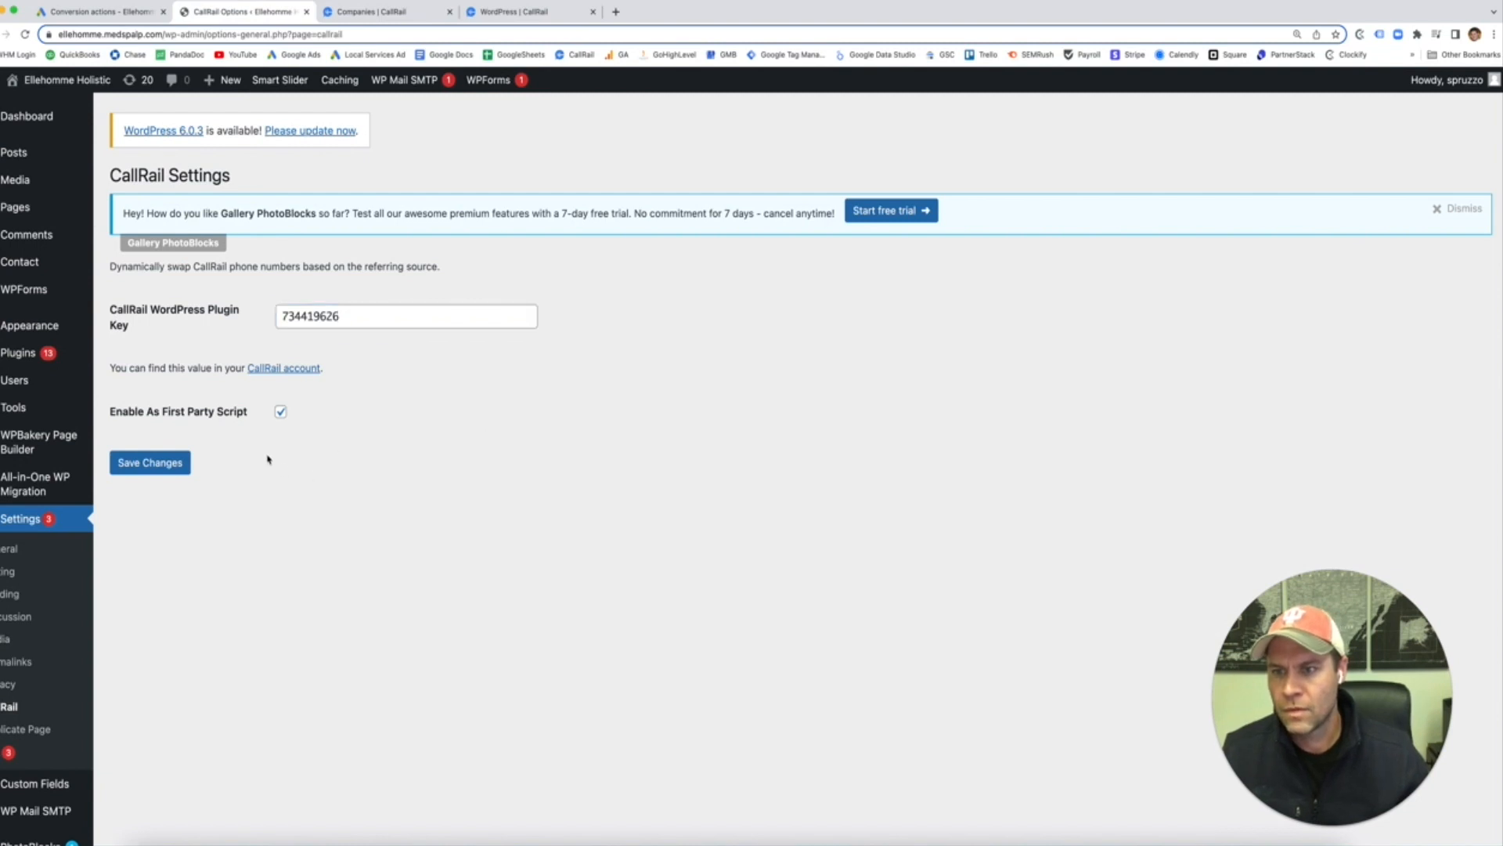
{"action": "left_click", "coordinate": [150, 462]}
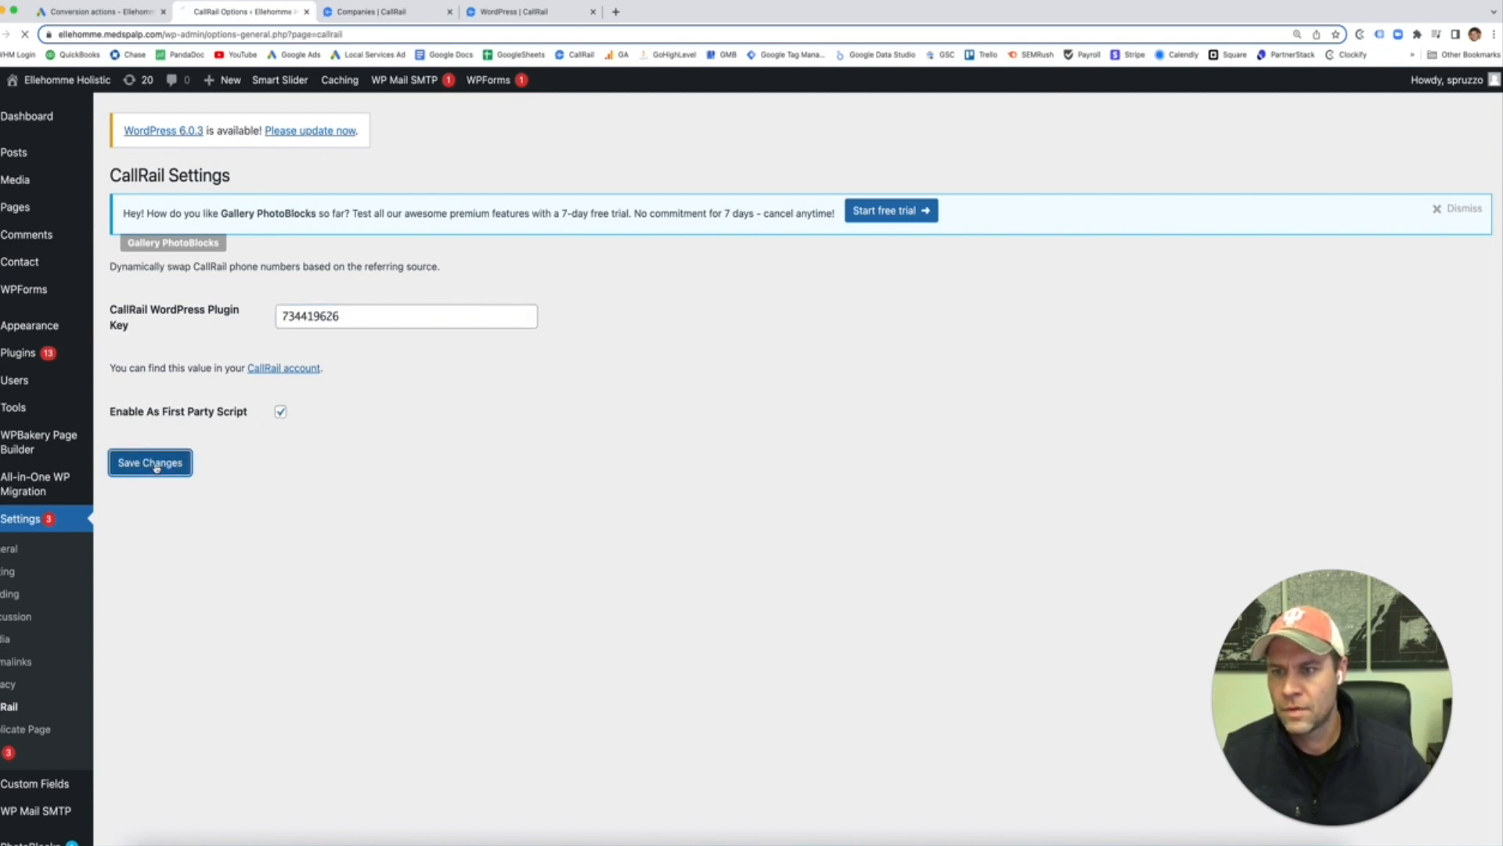
{"action": "left_click", "coordinate": [151, 462]}
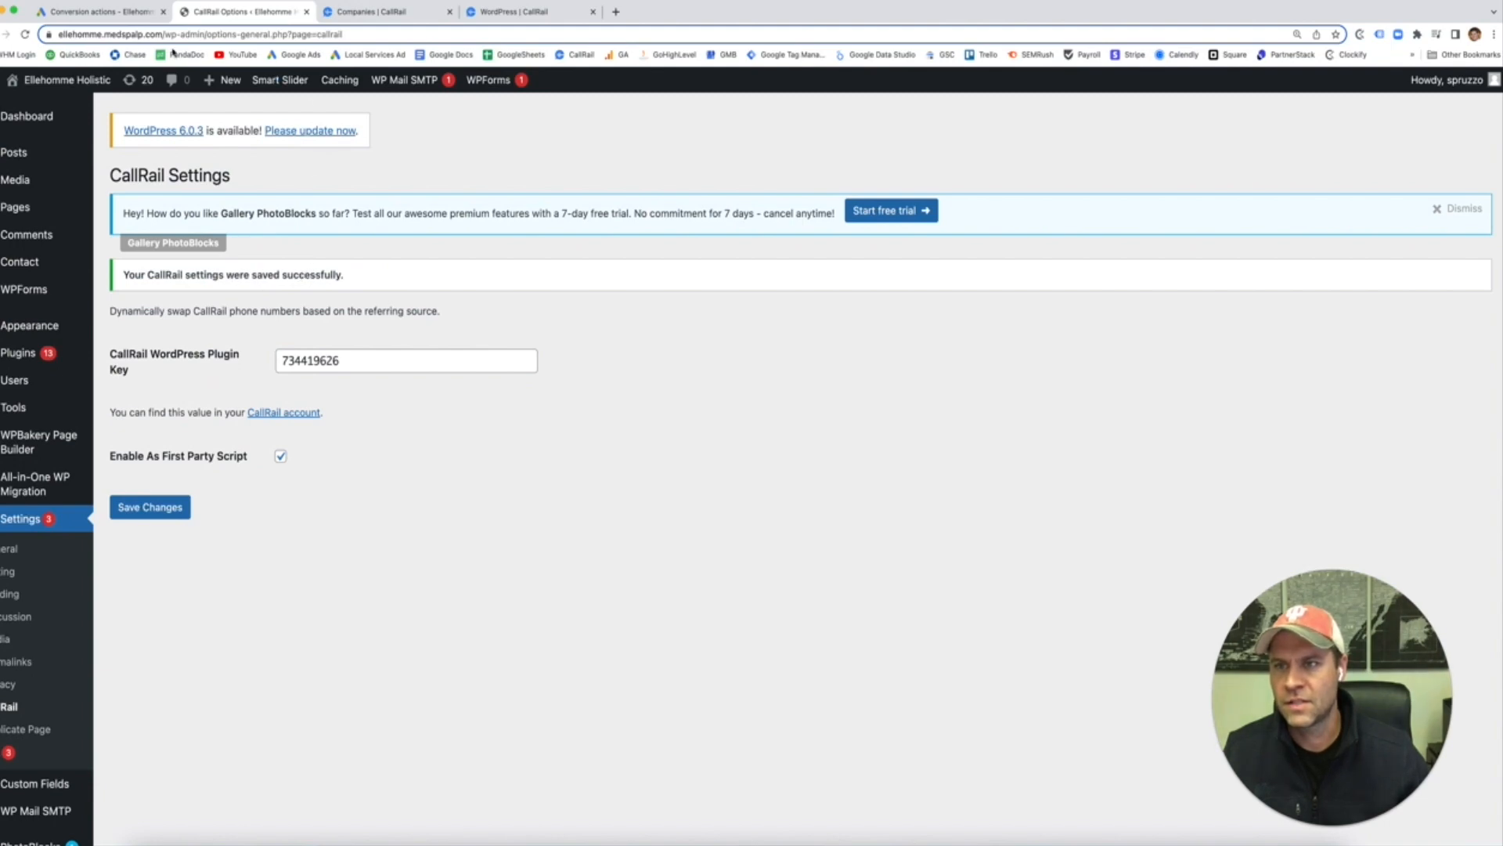
{"action": "left_click", "coordinate": [531, 11]}
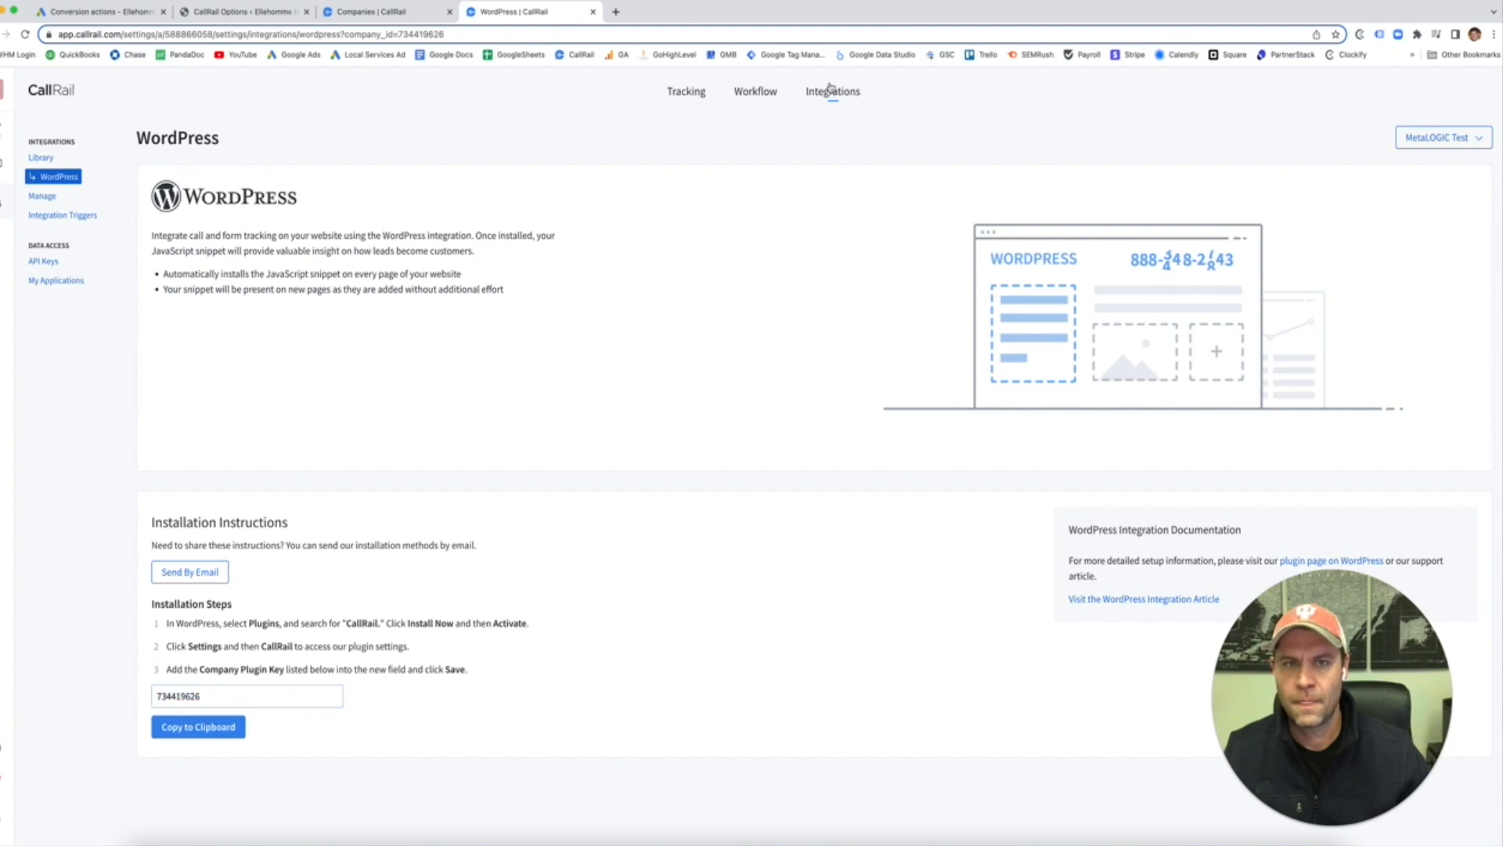
Step: Run the Test JavaScript Snippet check confirming the snippet is installed on ellehomme.medspalp.com
{"action": "left_click", "coordinate": [41, 156]}
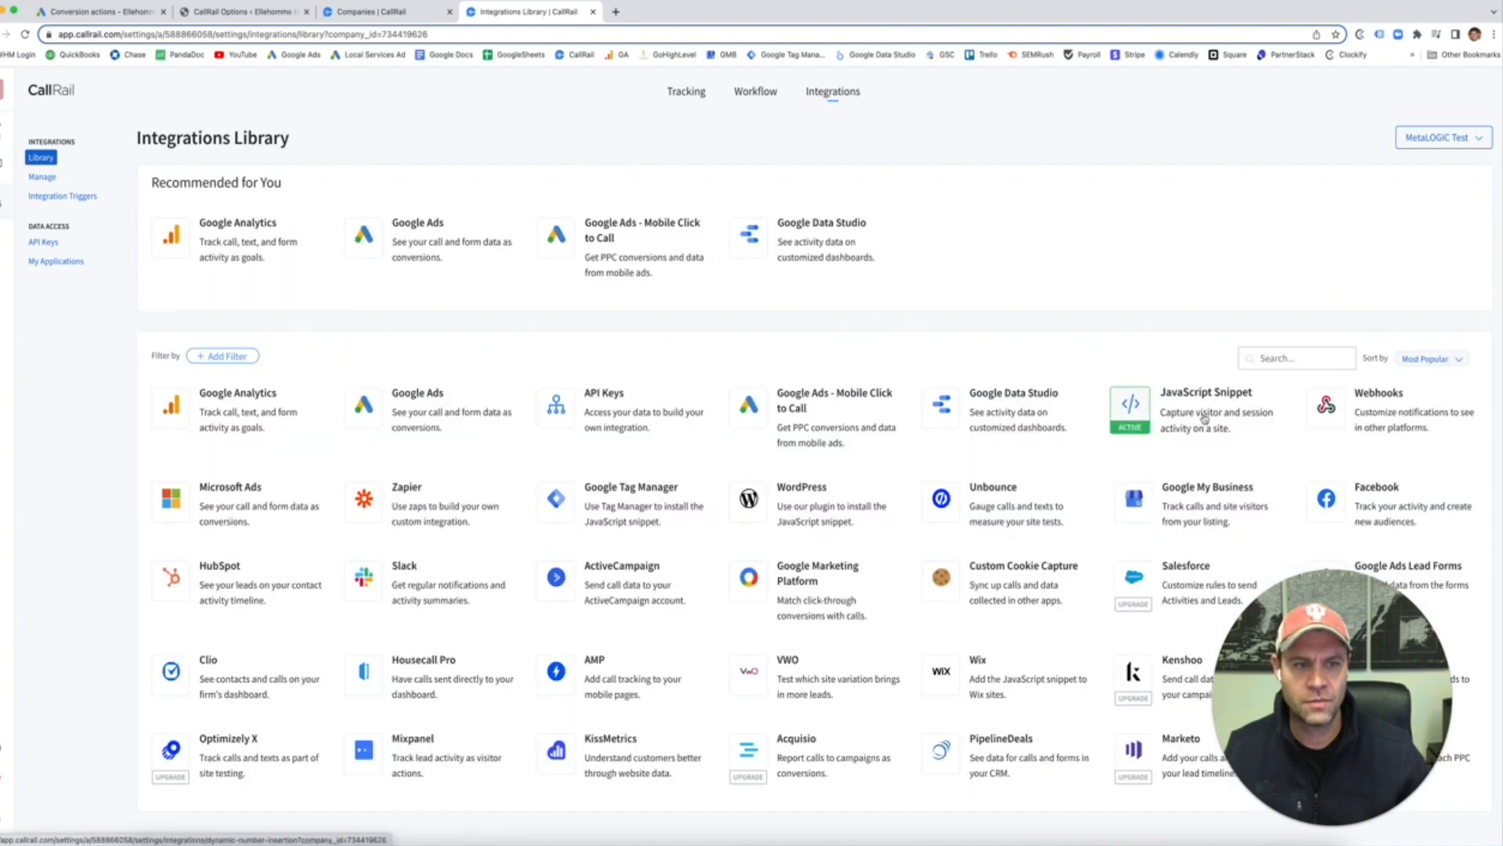
{"action": "left_click", "coordinate": [1206, 408]}
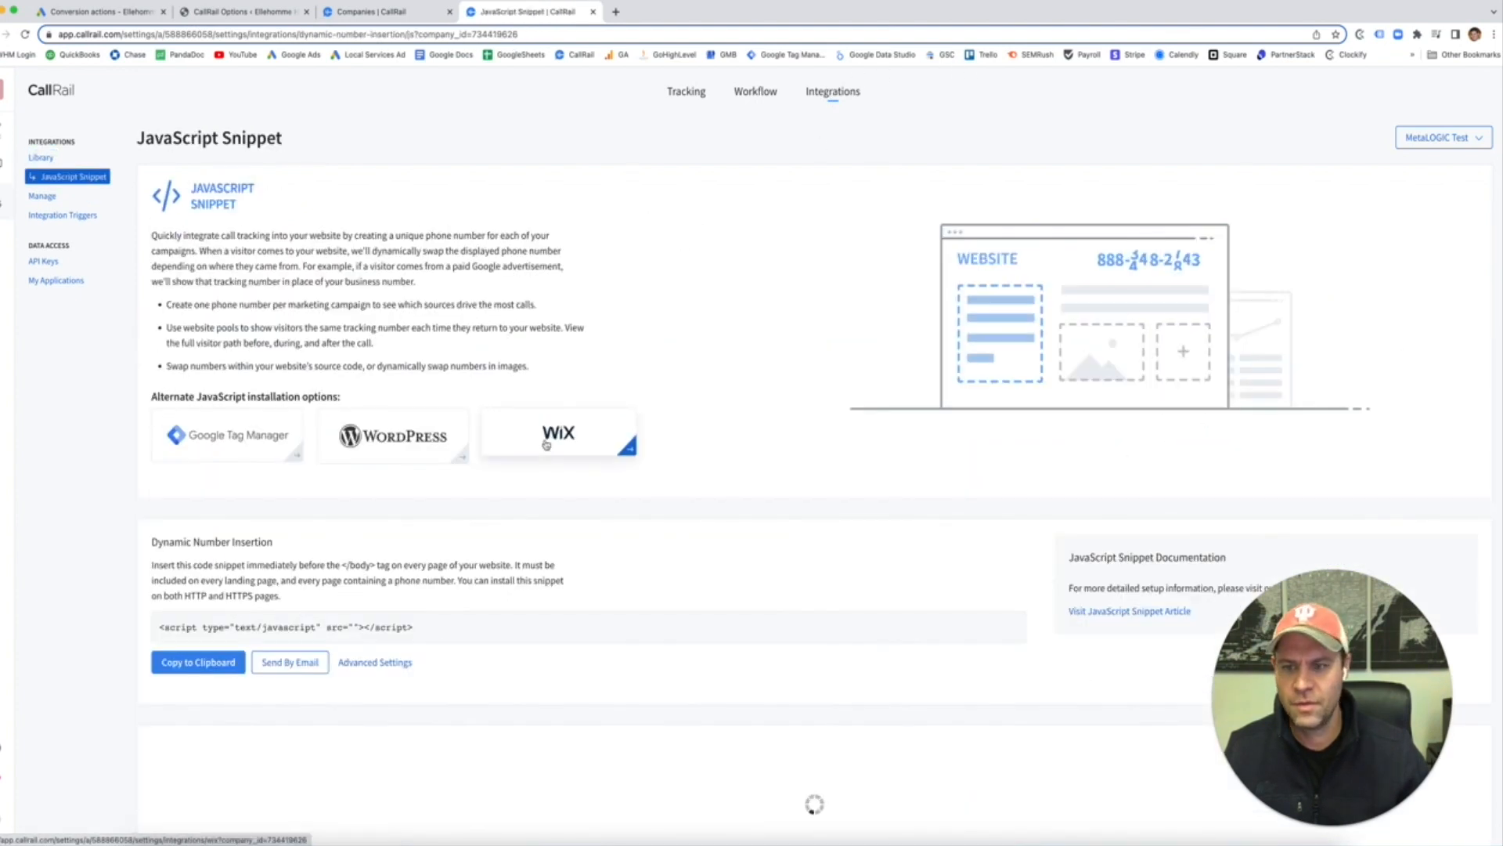
{"action": "scroll", "scroll_direction": "down", "scroll_amount": 3}
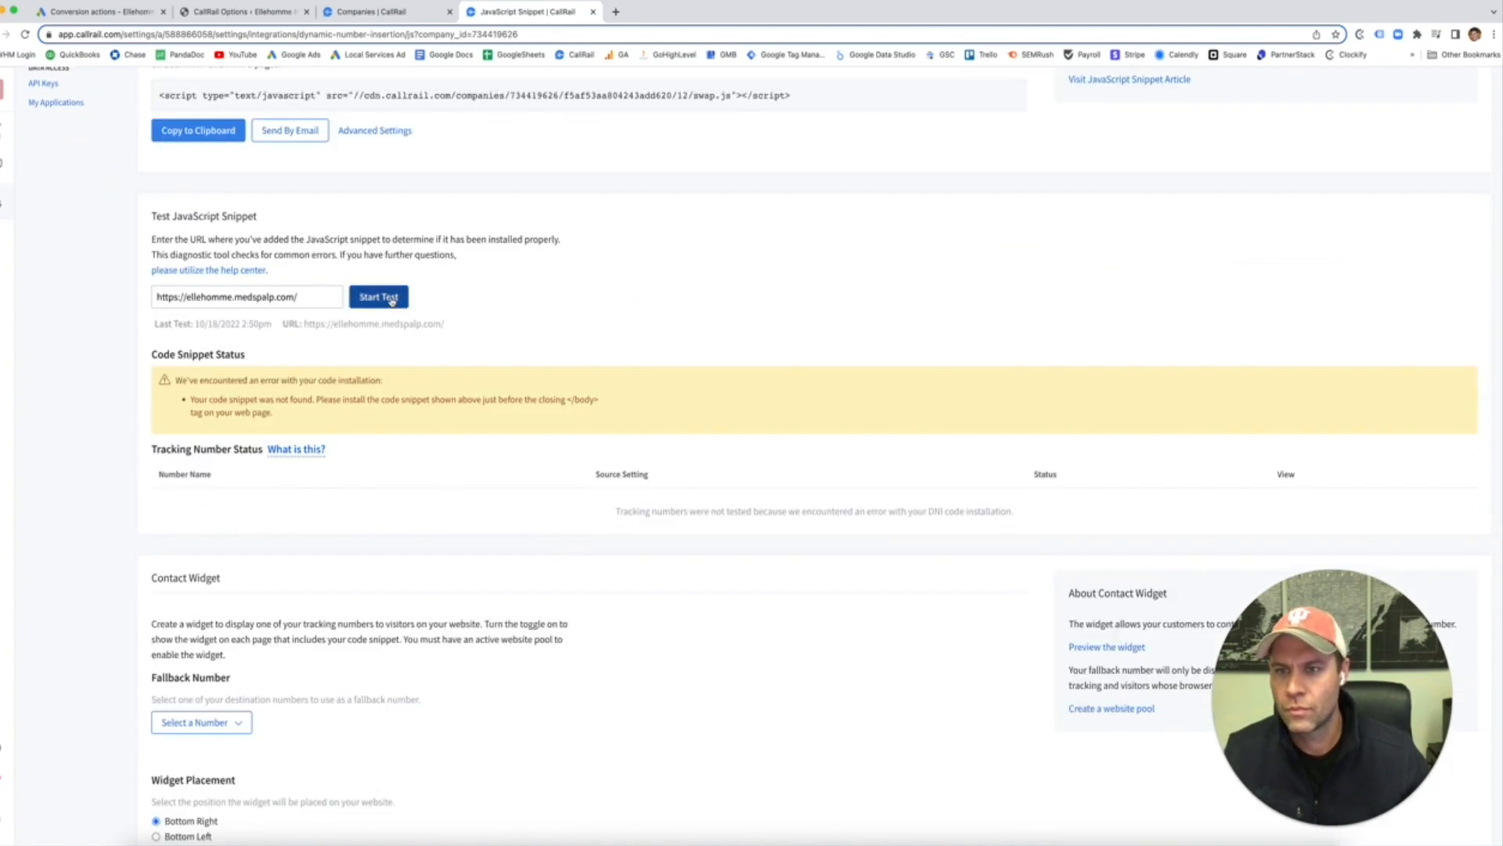
{"action": "left_click", "coordinate": [377, 296]}
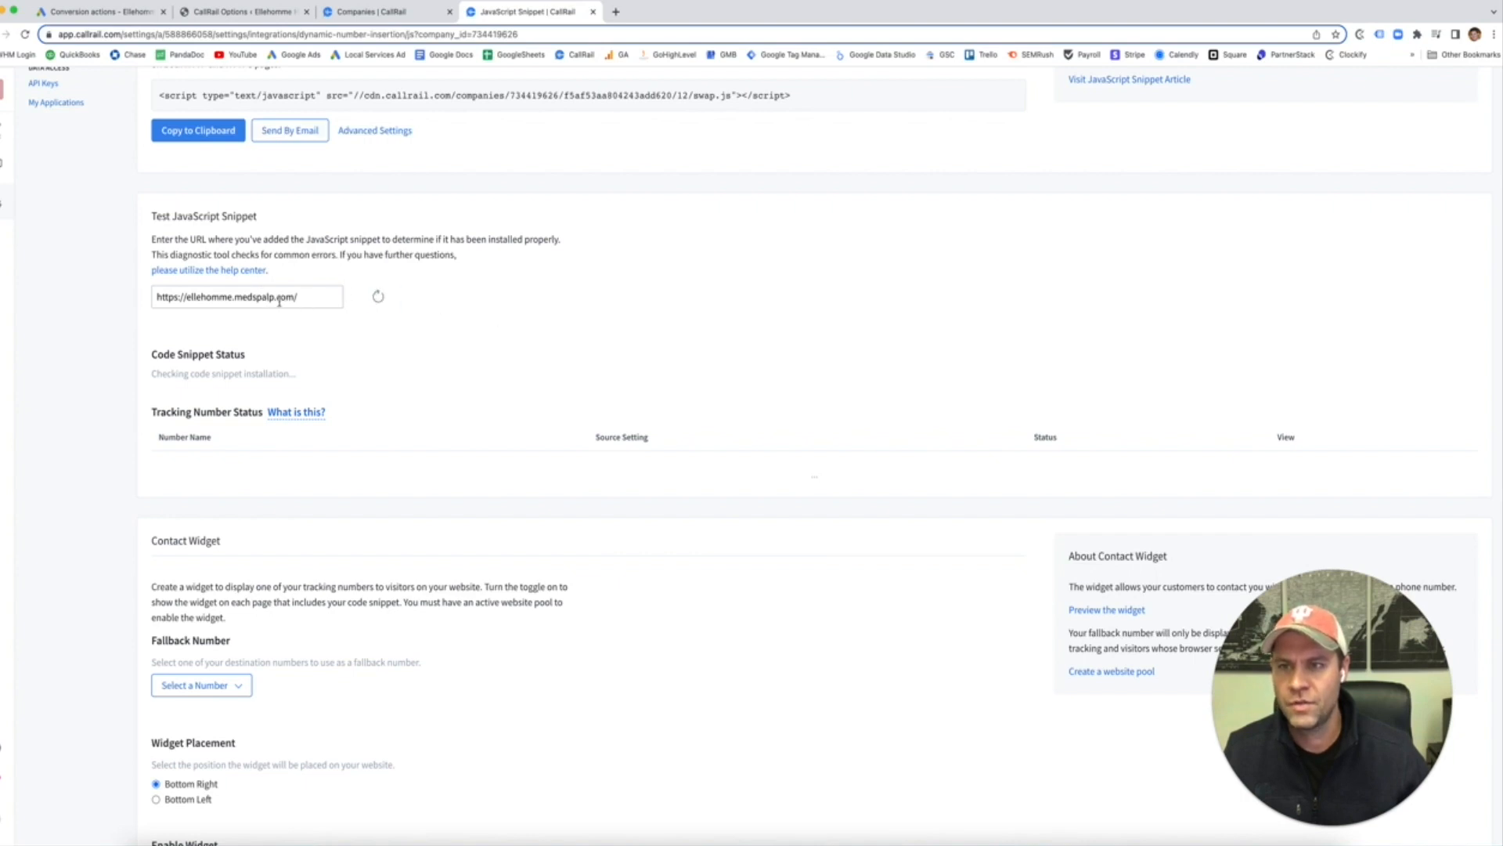
{"action": "left_click", "coordinate": [377, 296]}
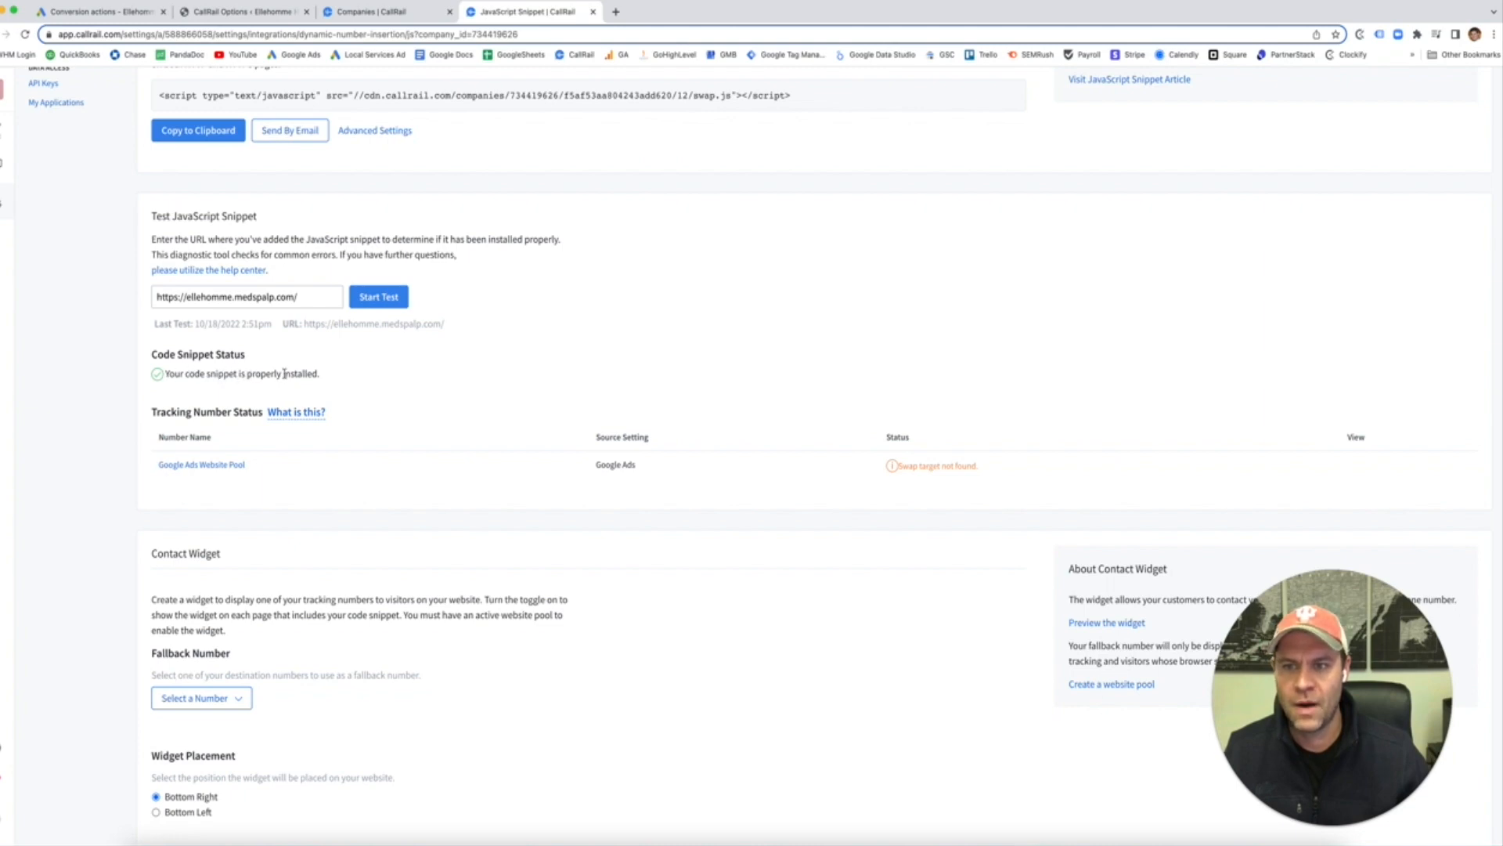
{"action": "scroll", "scroll_direction": "up", "scroll_amount": 3}
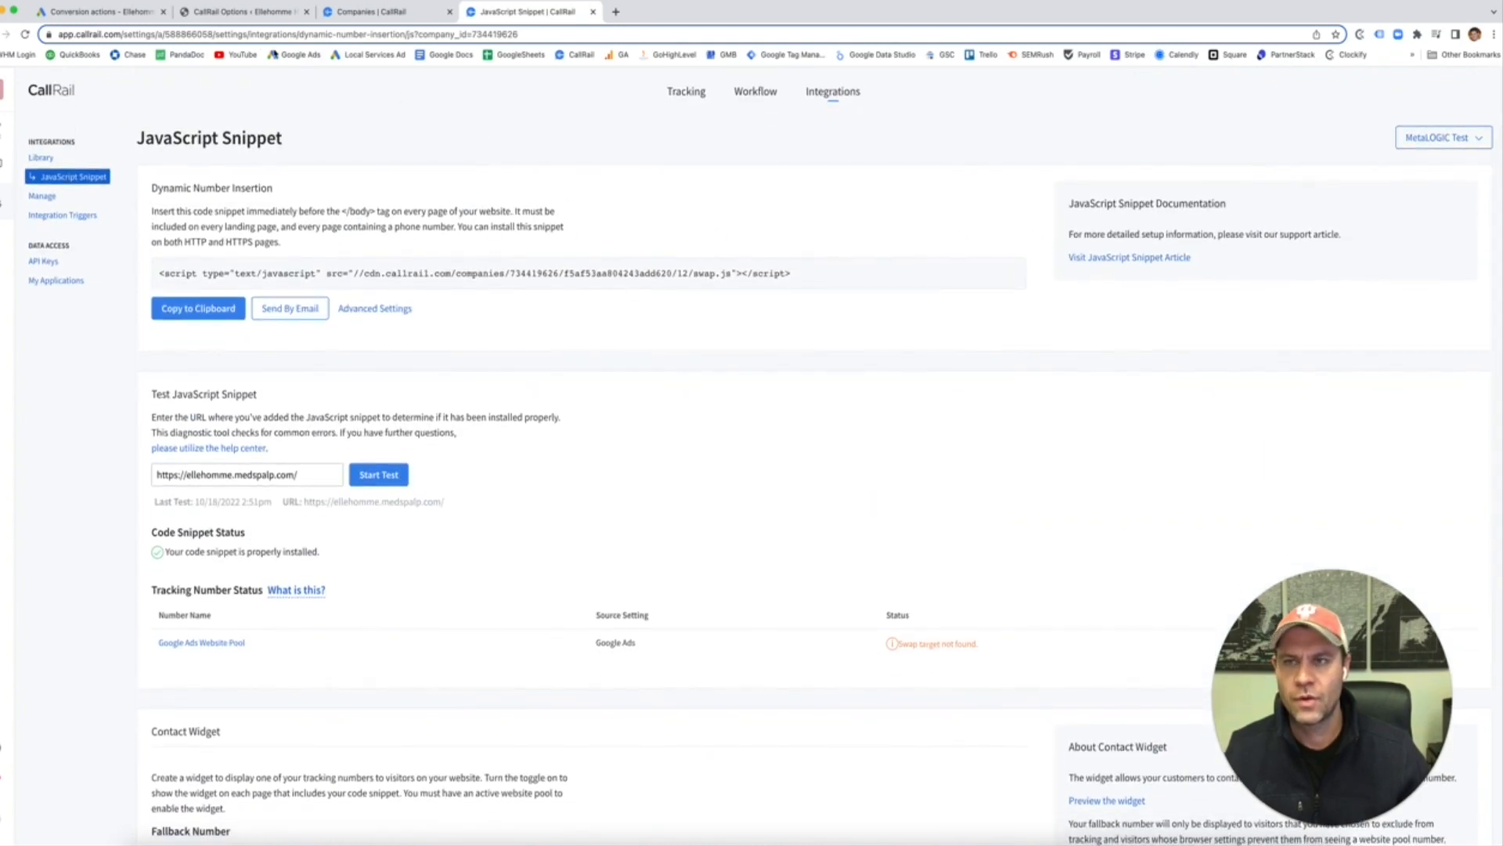
Step: Load the site homepage with ?gclid=test in a new incognito window, then view the CallRail Call Log
{"action": "left_click", "coordinate": [239, 11]}
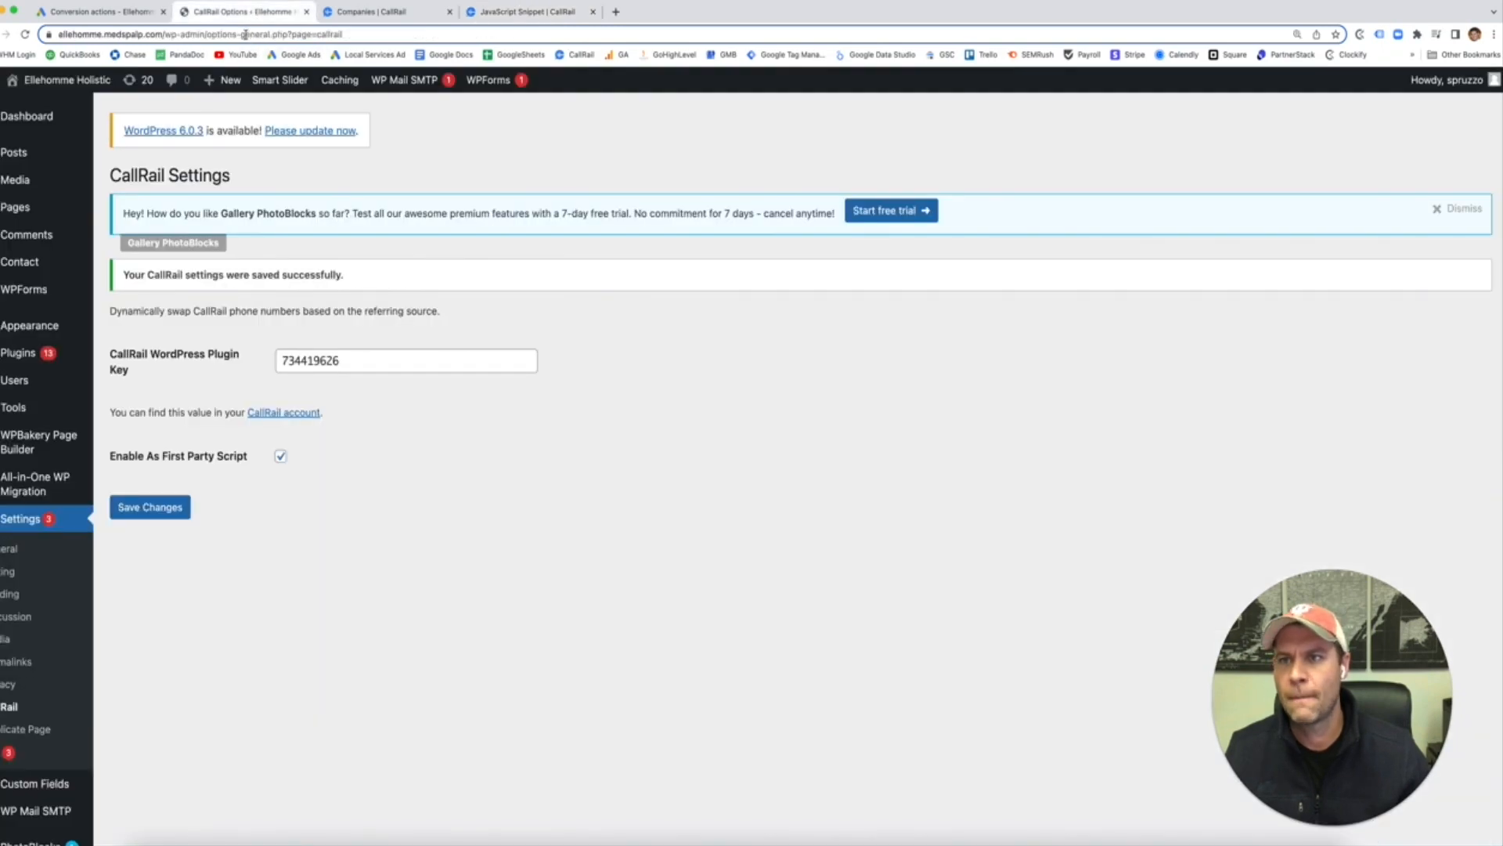
{"action": "left_click", "coordinate": [191, 33]}
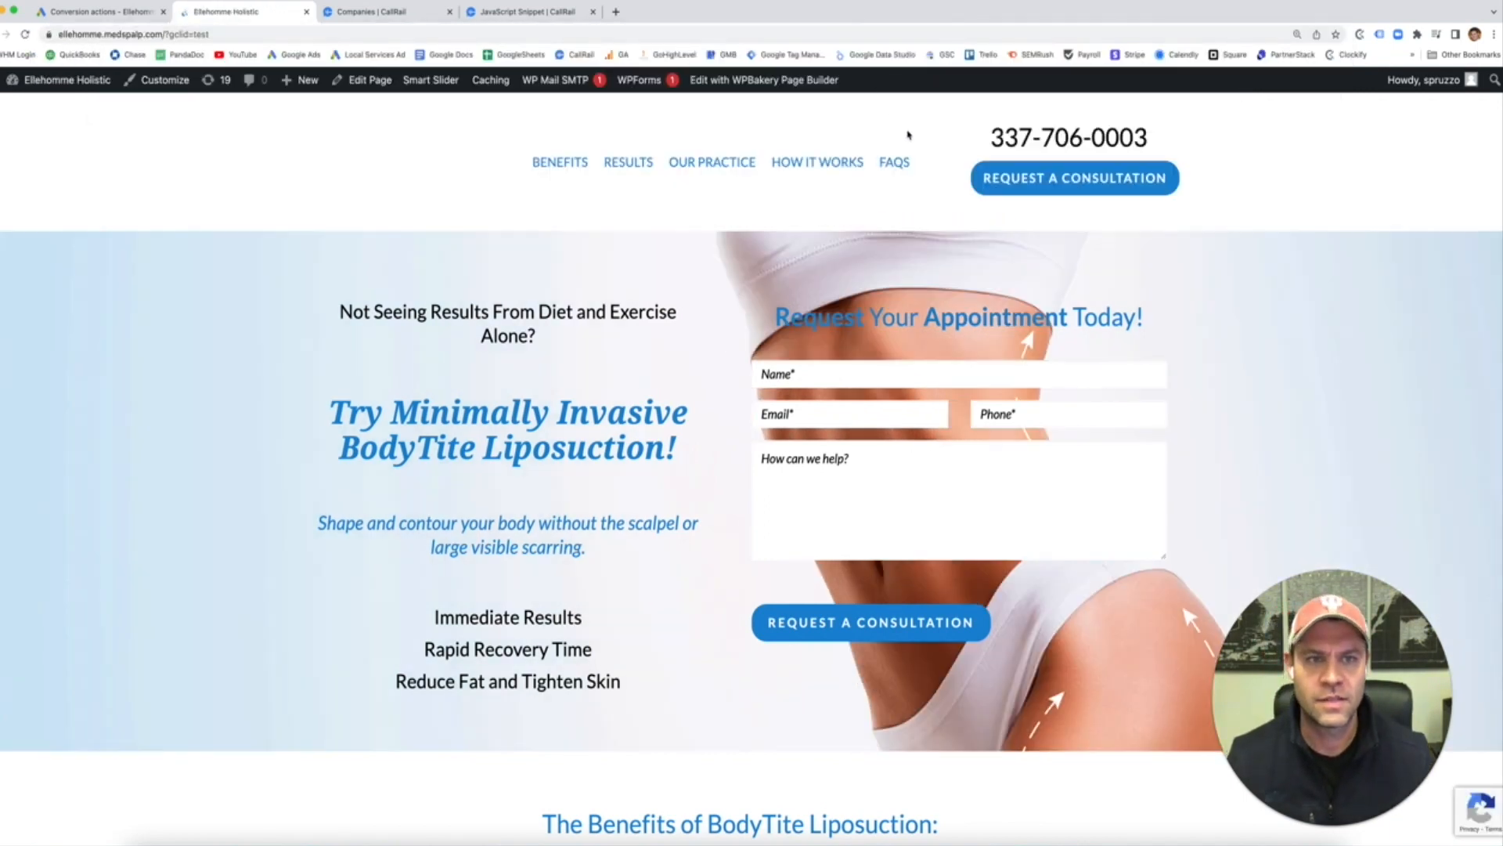
{"action": "left_click", "coordinate": [144, 33]}
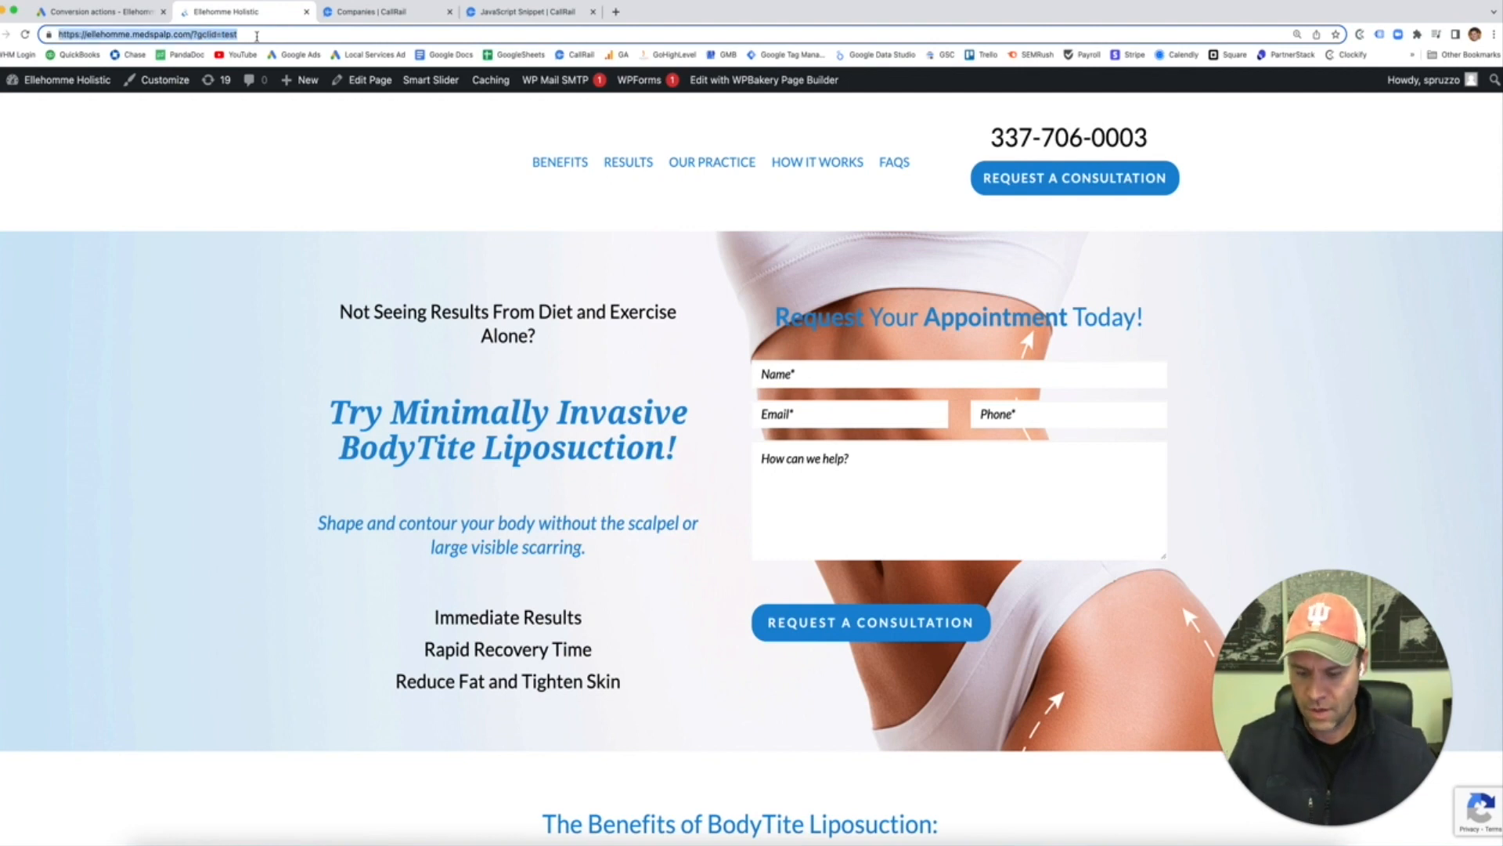
{"action": "left_click", "coordinate": [28, 6]}
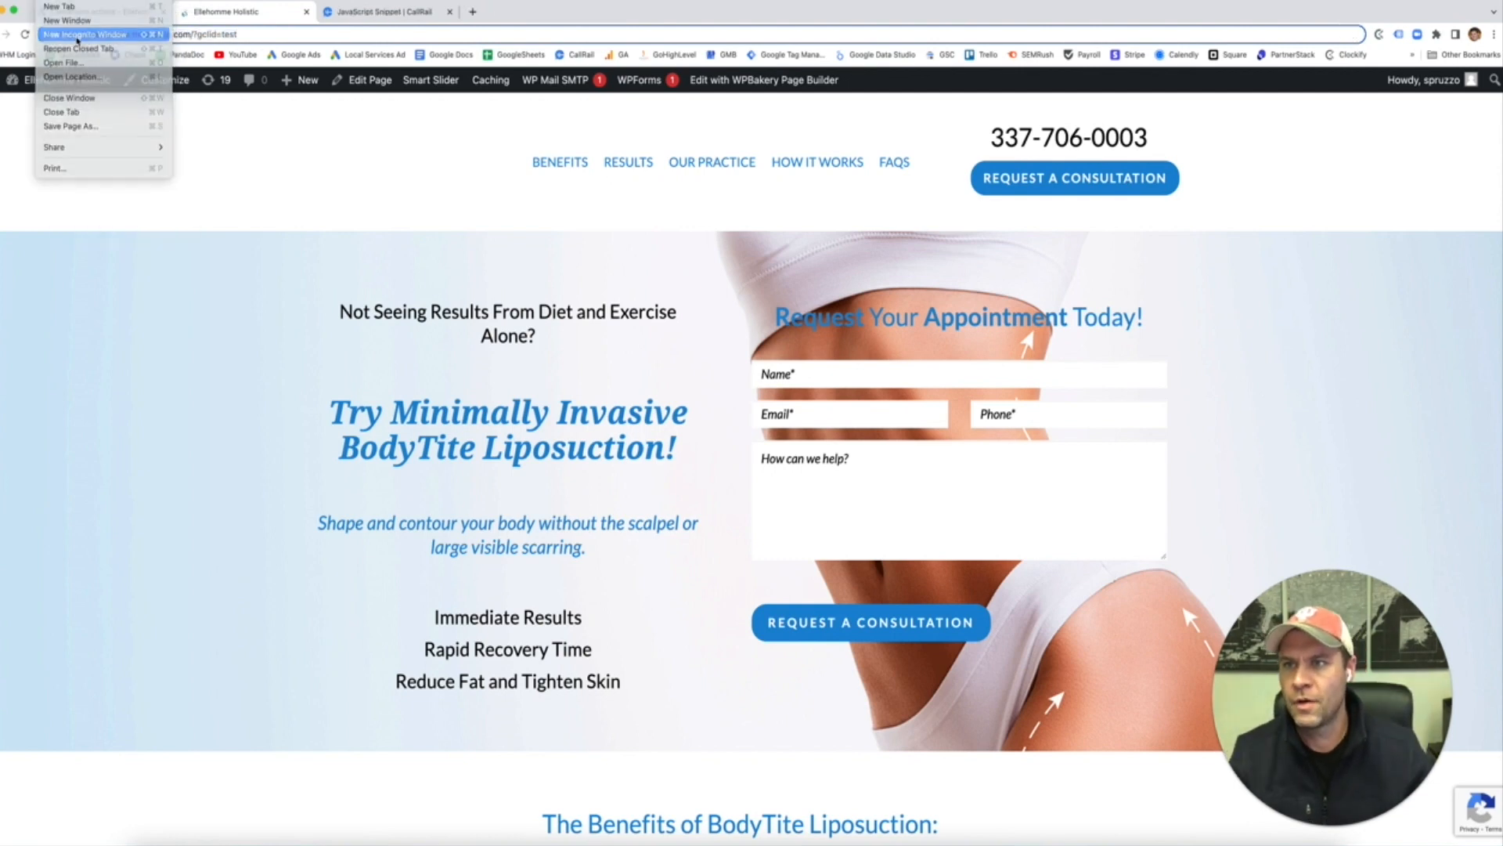
{"action": "left_click", "coordinate": [83, 32]}
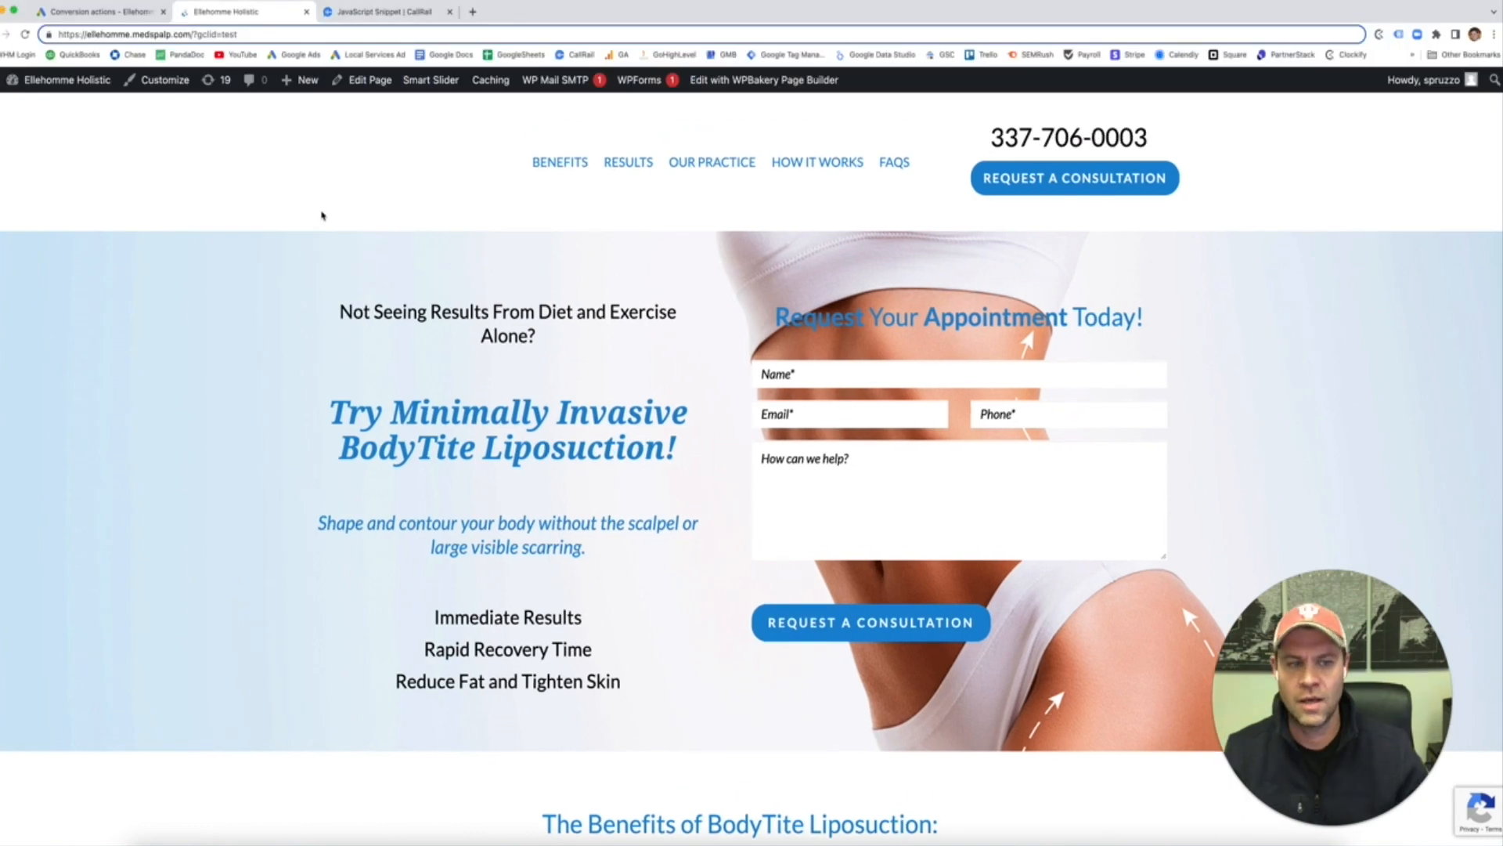
{"action": "mouse_move", "coordinate": [351, 227]}
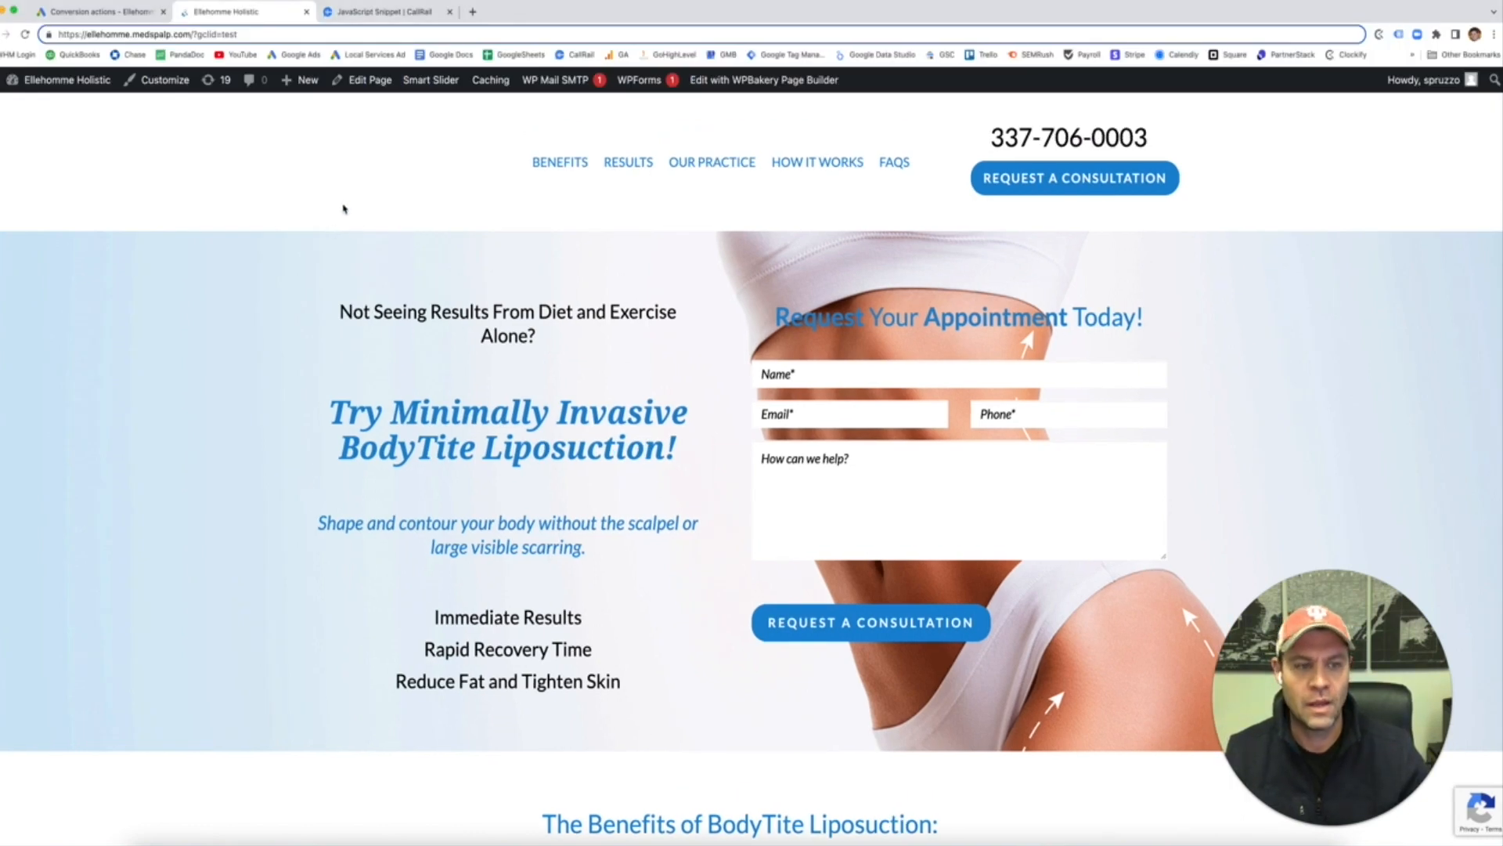
{"action": "left_click", "coordinate": [384, 11]}
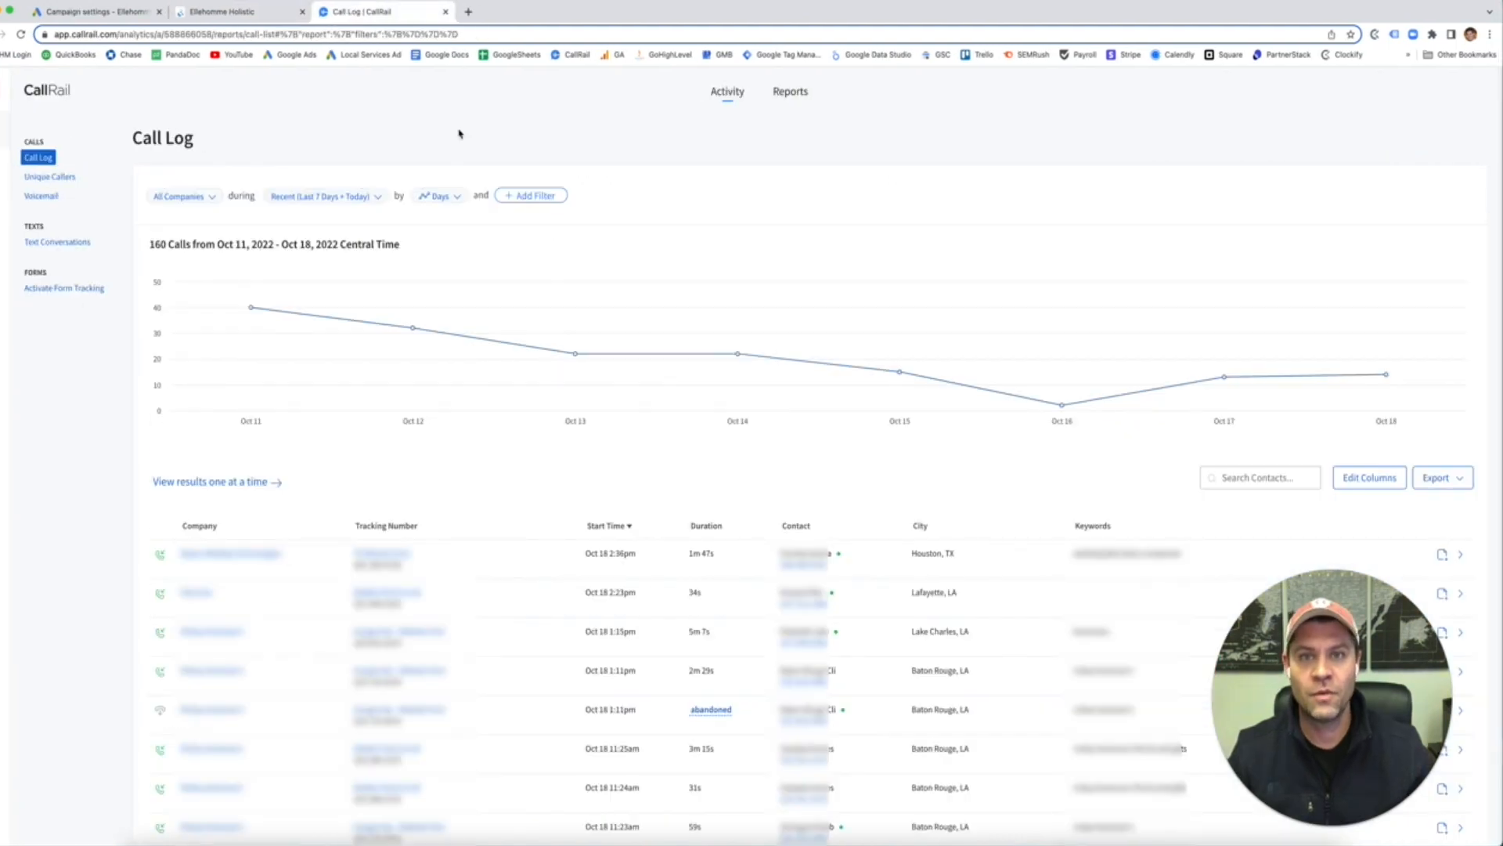